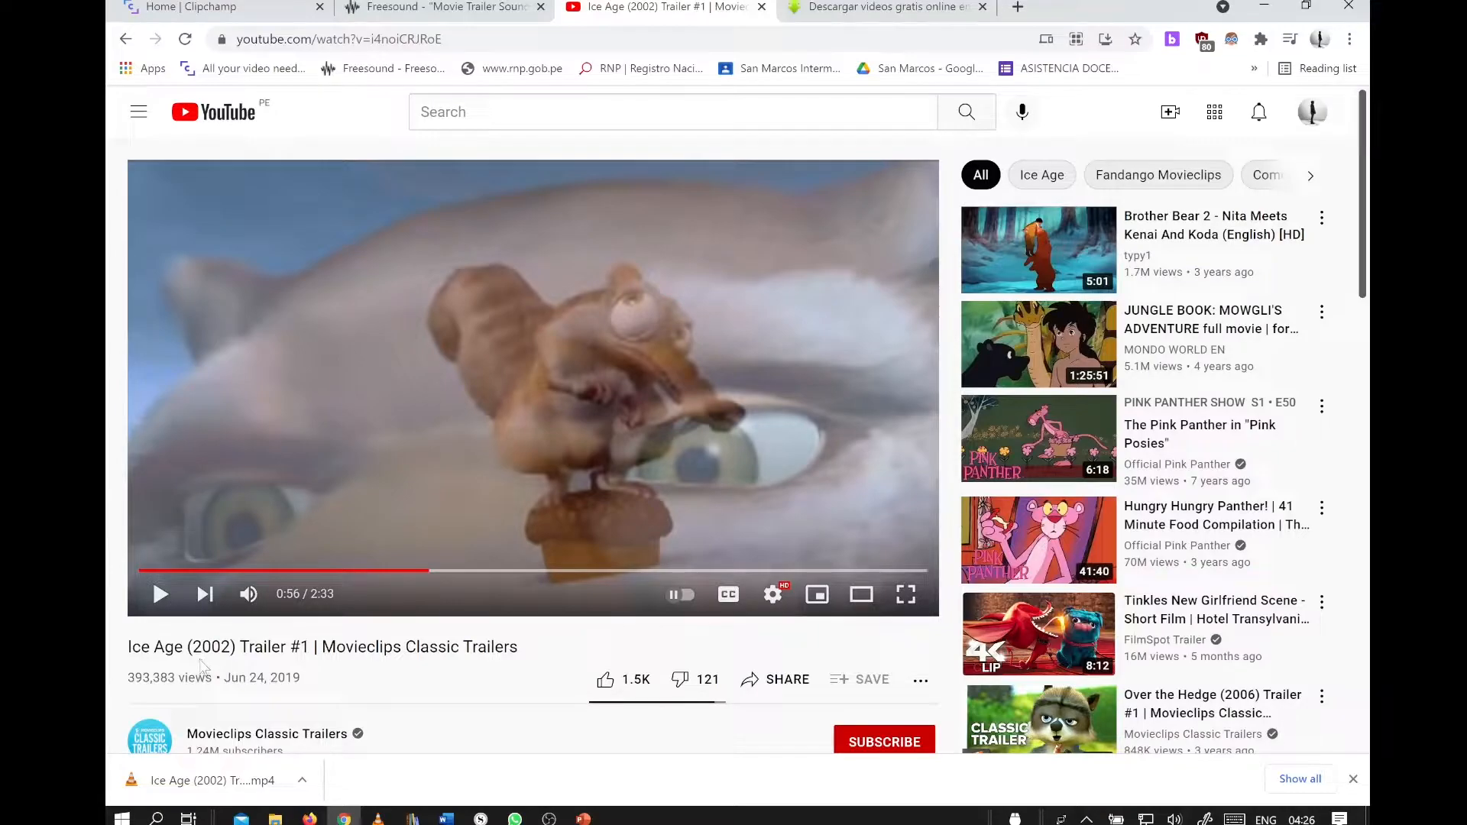
mouse_move(191, 570)
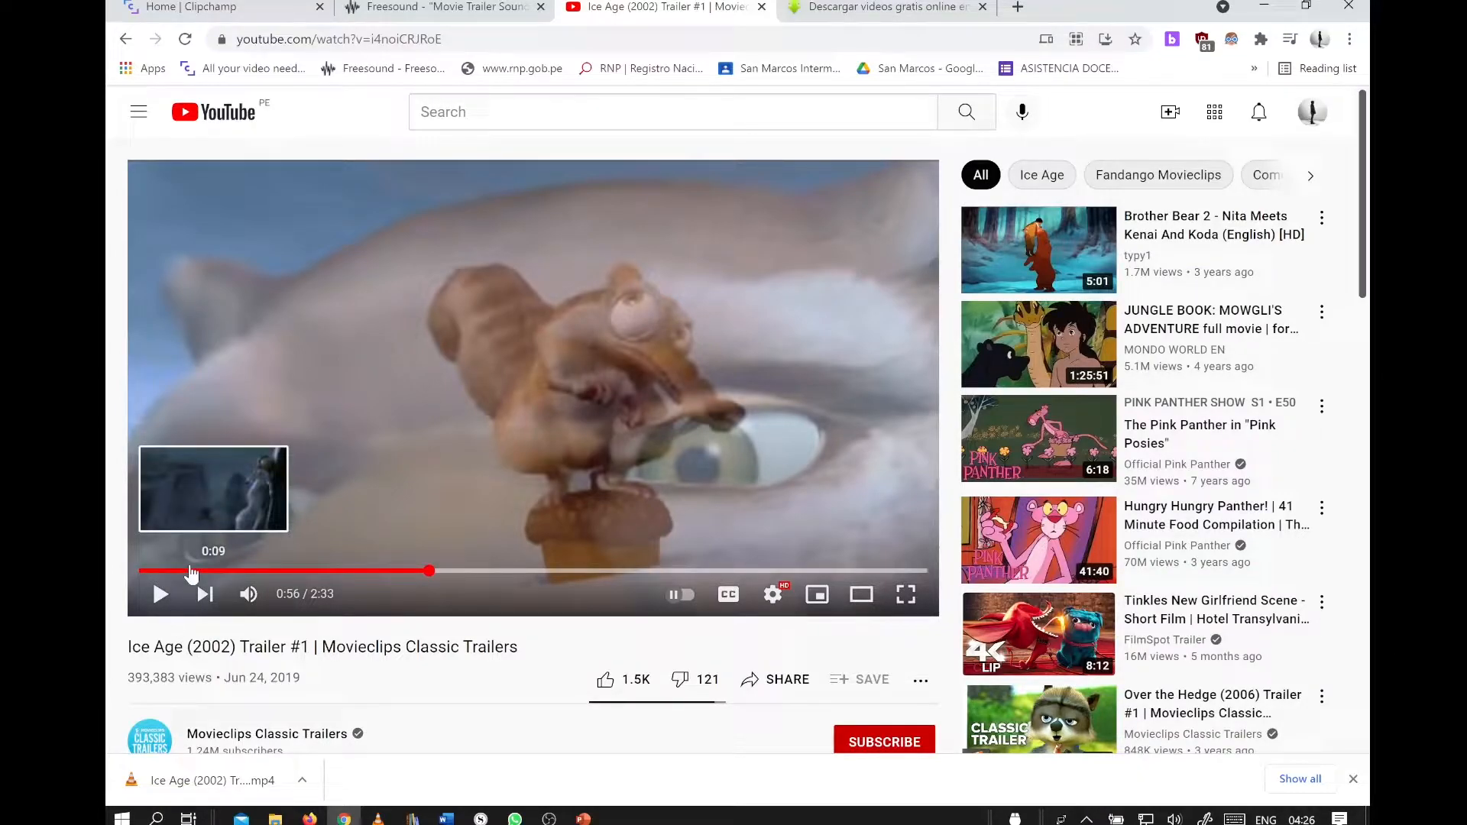
Step: Copy the Ice Age trailer's YouTube URL and paste it into SaveFrom.net's download box
left_click(336, 38)
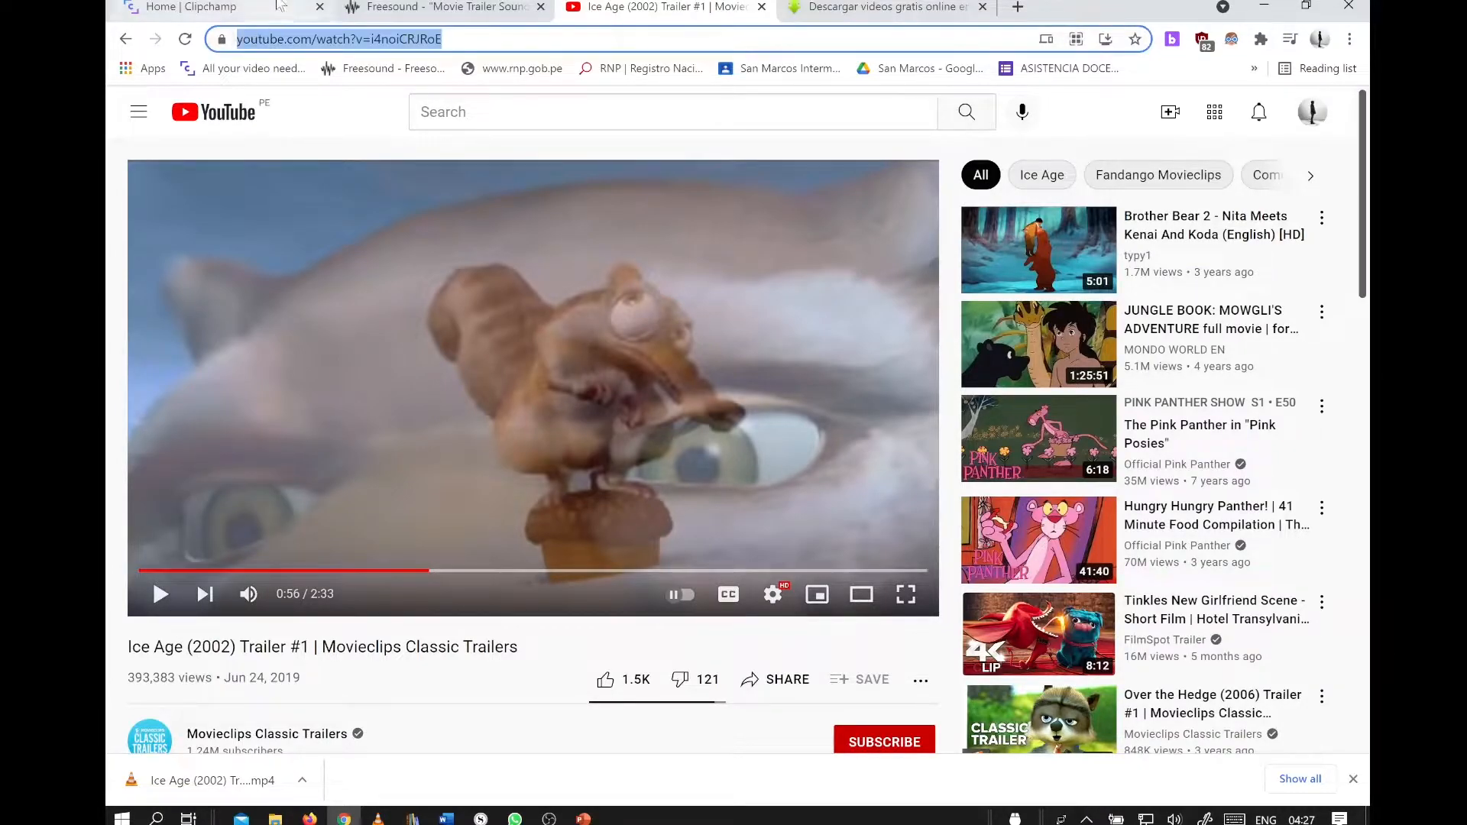
left_click(881, 8)
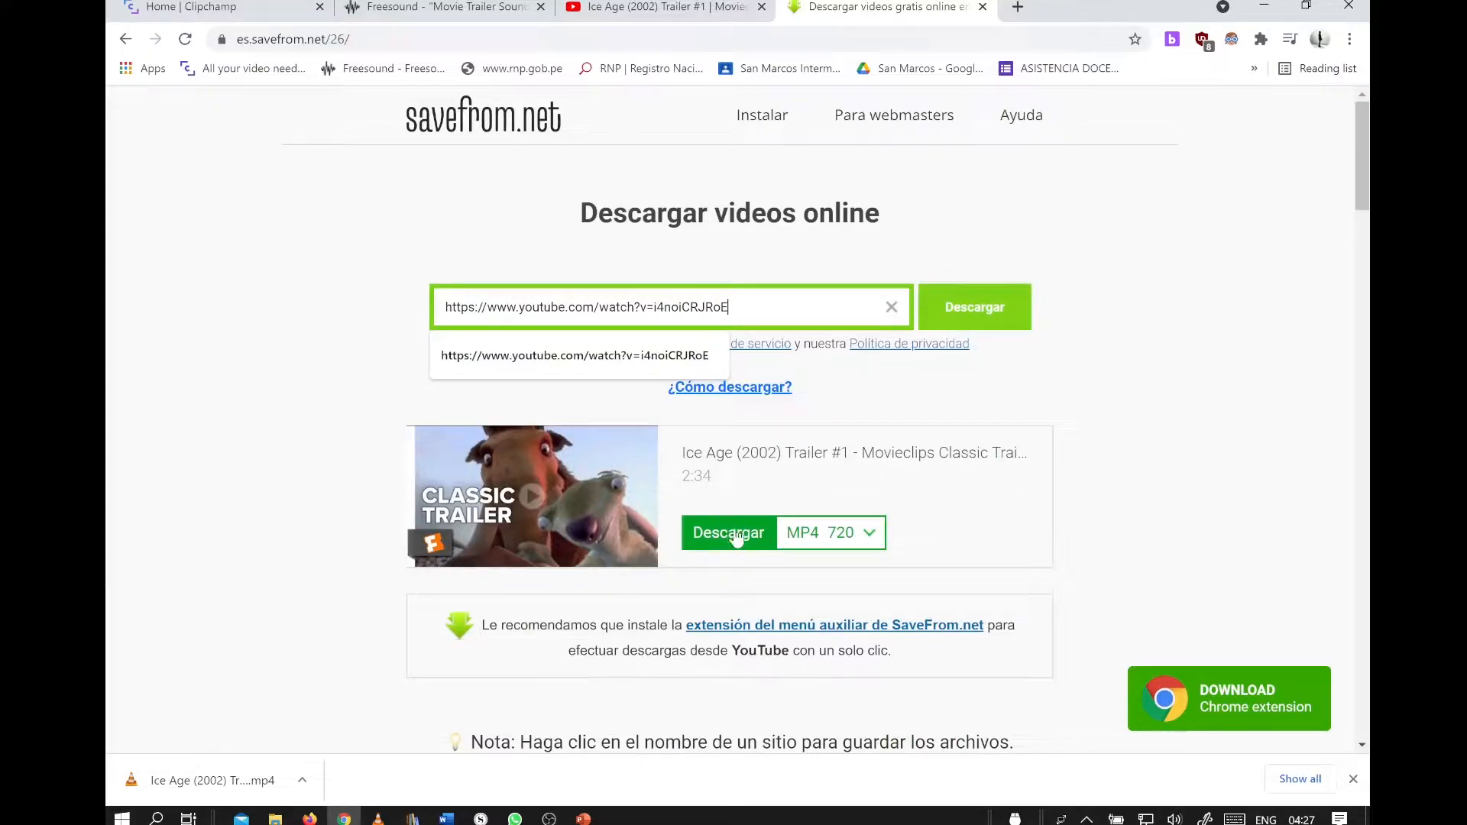
Step: Download the trailer as MP4 720 via Descargar
left_click(727, 532)
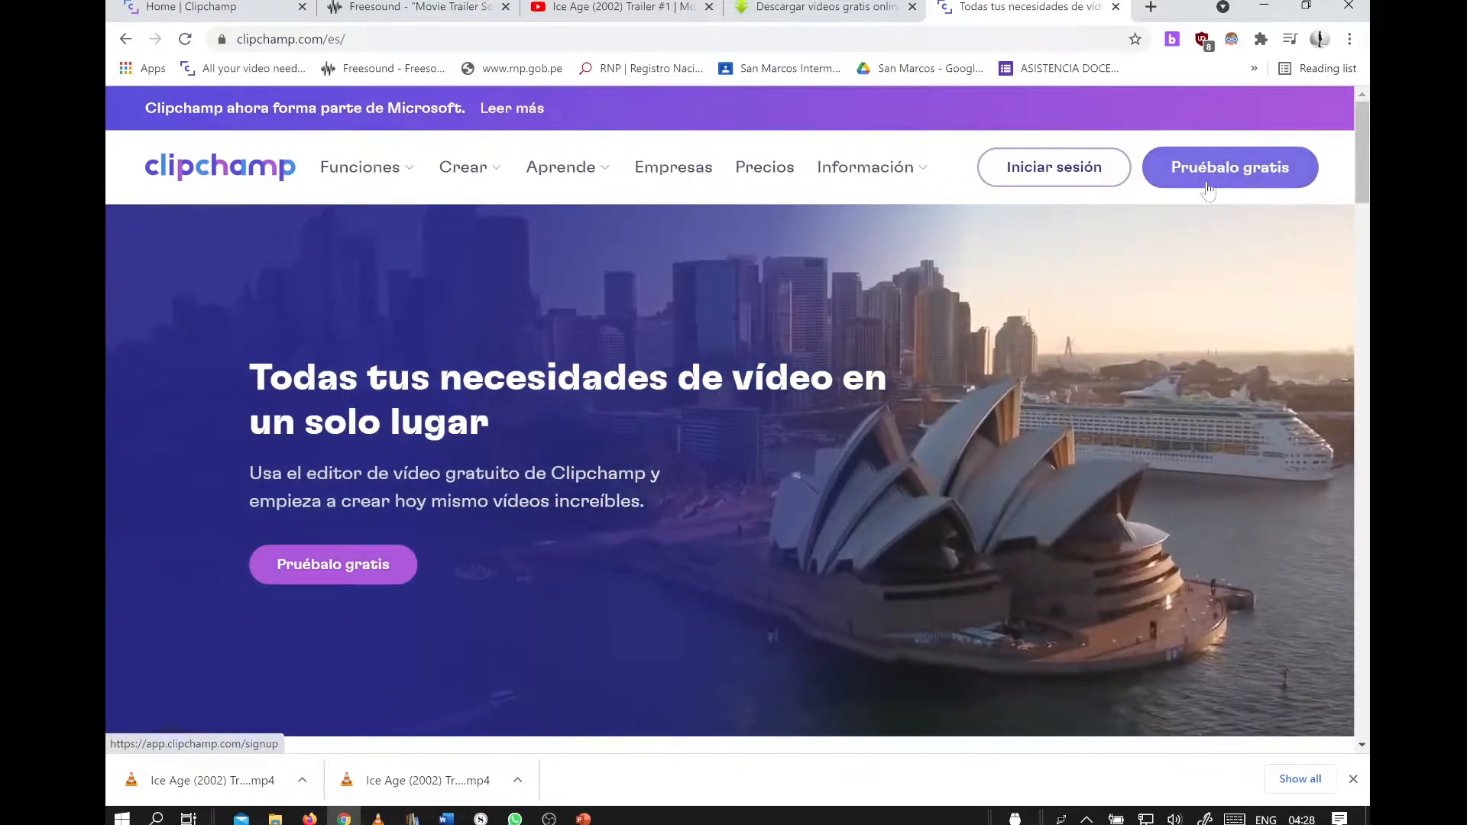
Step: Sign in to Clipchamp and create a new untitled video project with an empty timeline
left_click(1053, 166)
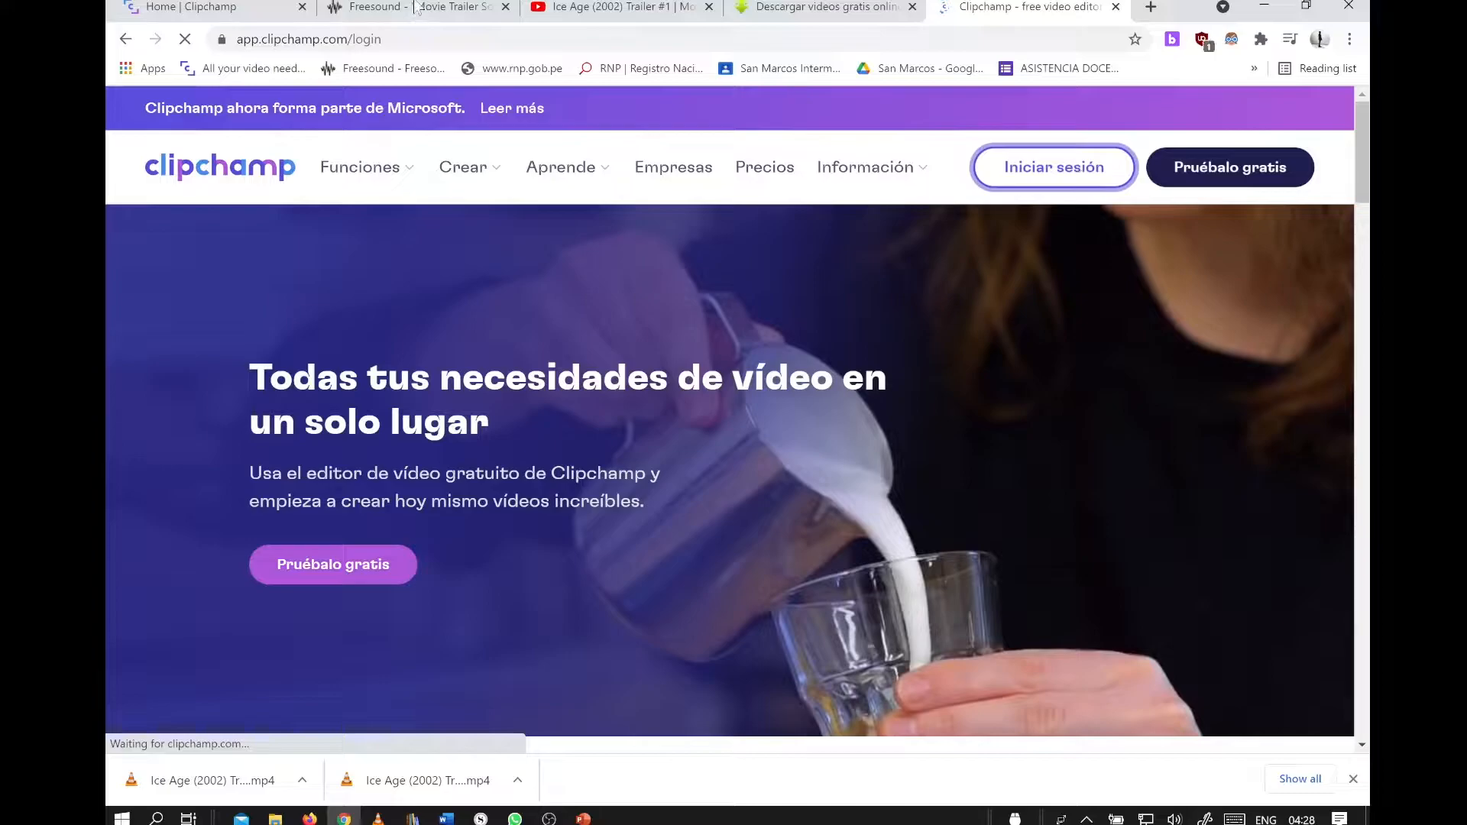
left_click(1054, 167)
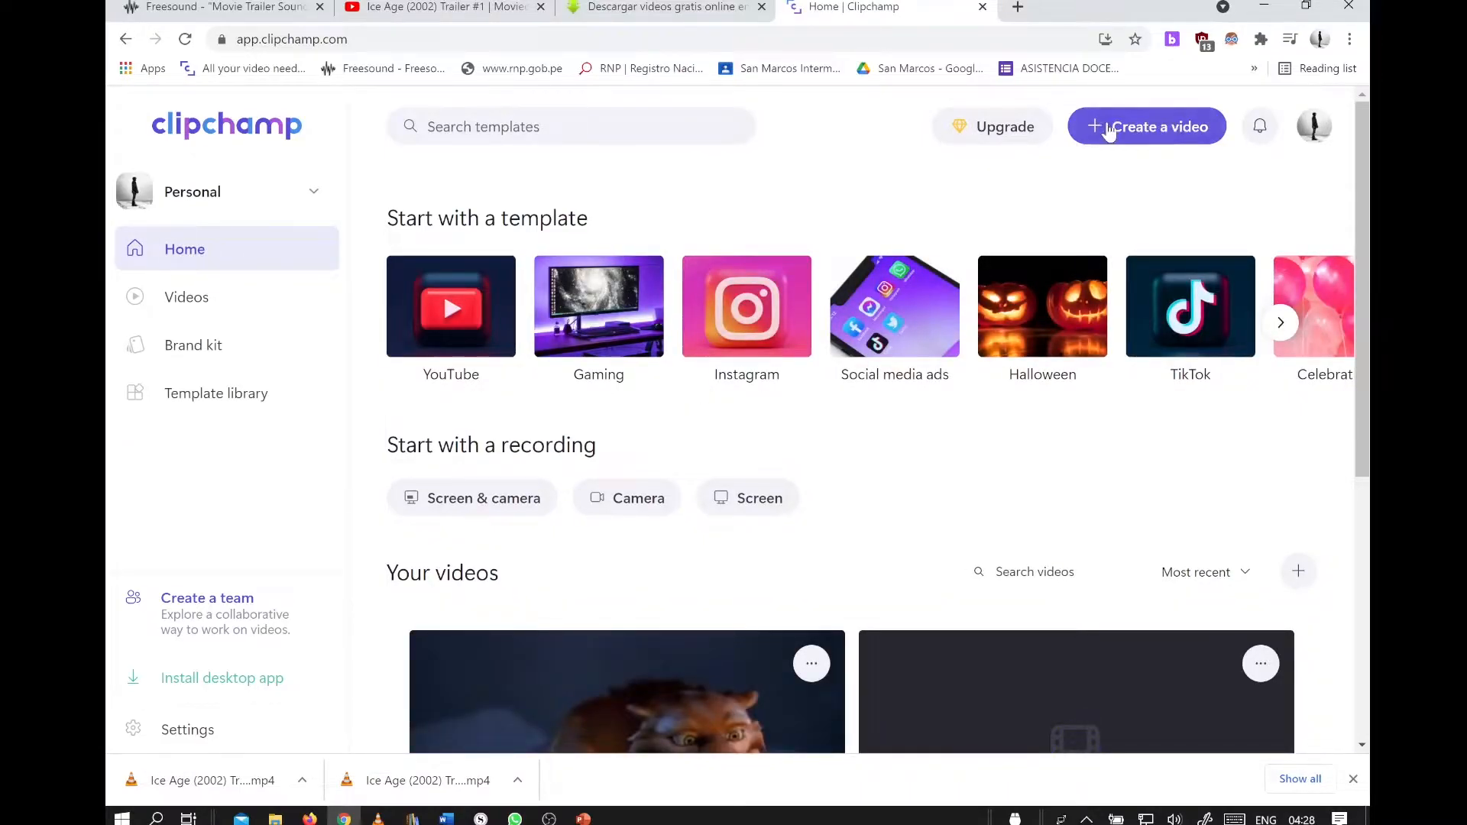
left_click(1146, 127)
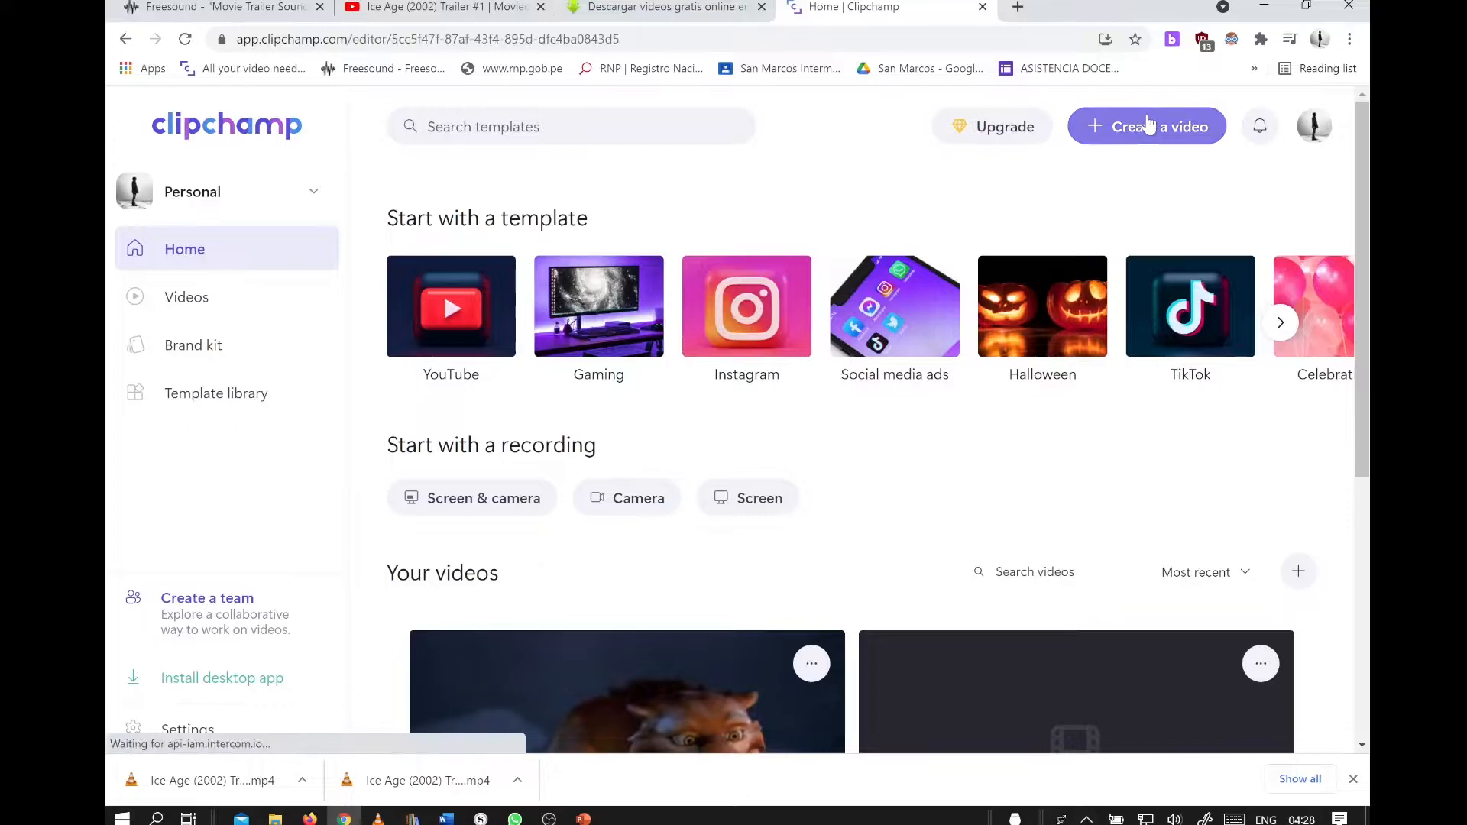
left_click(1146, 127)
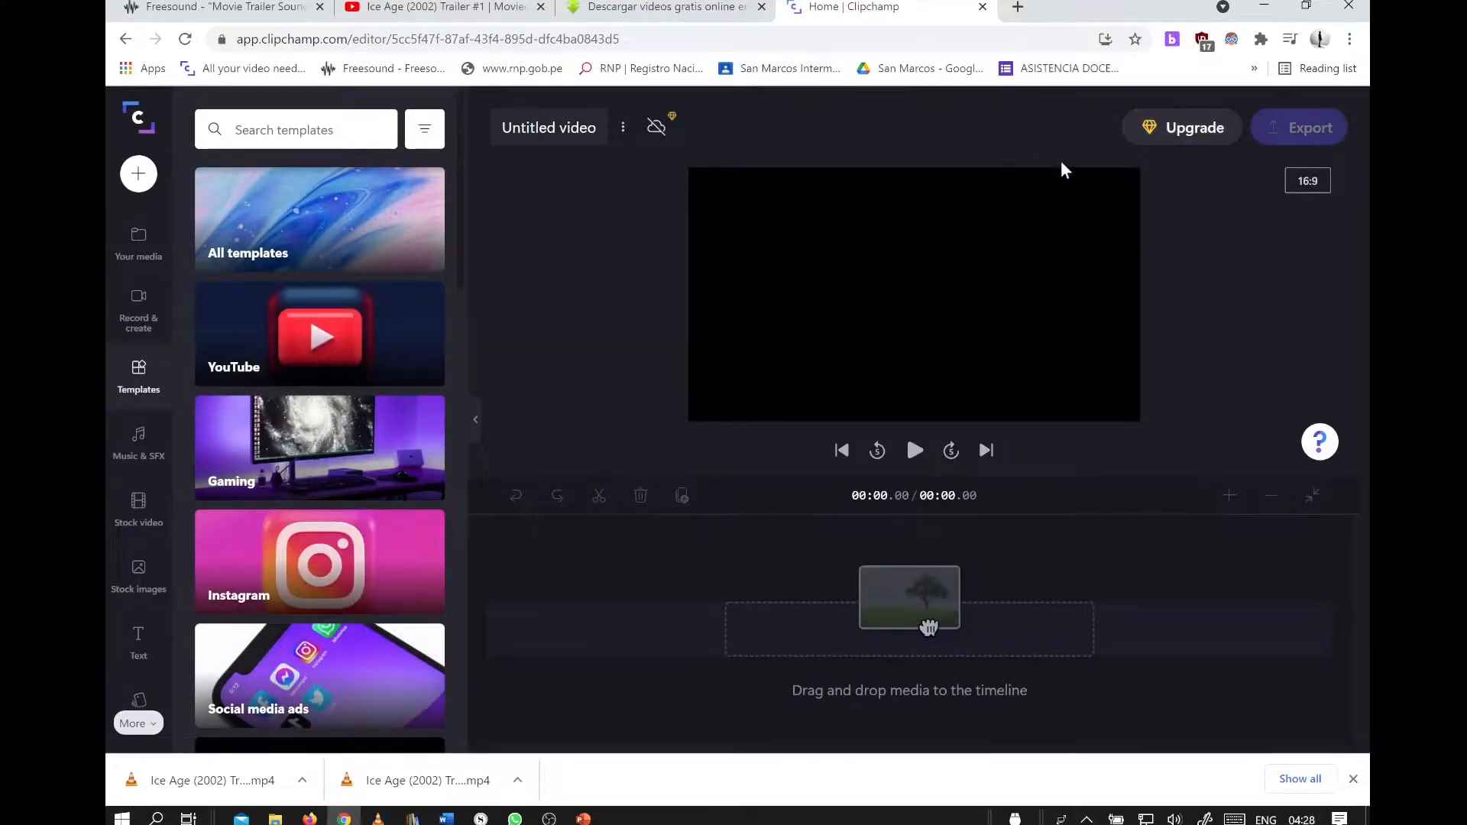
mouse_move(139, 174)
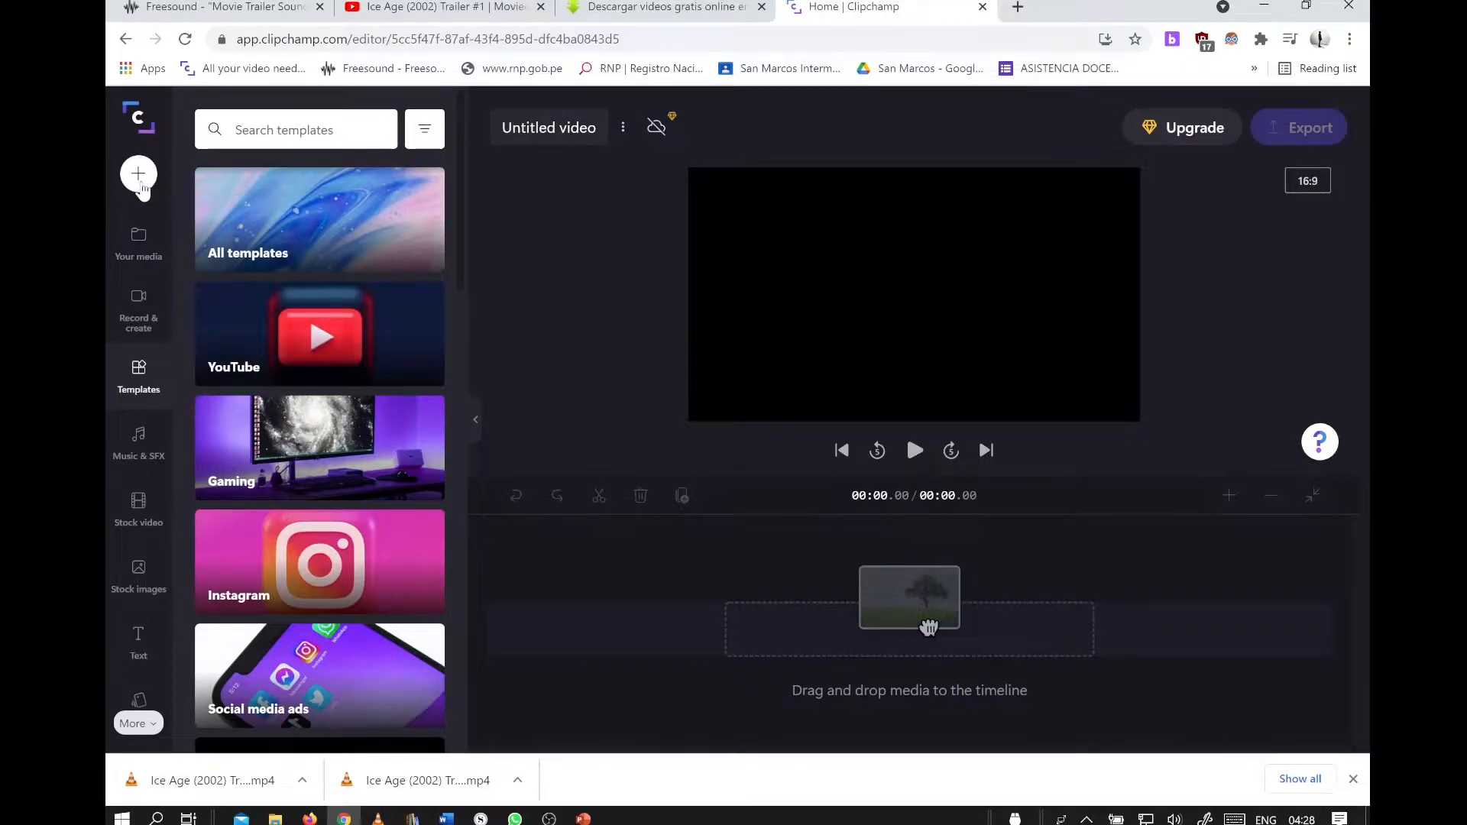
Step: Import the downloaded 2:33 trailer MP4 and drag it onto the timeline as the main clip
left_click(139, 174)
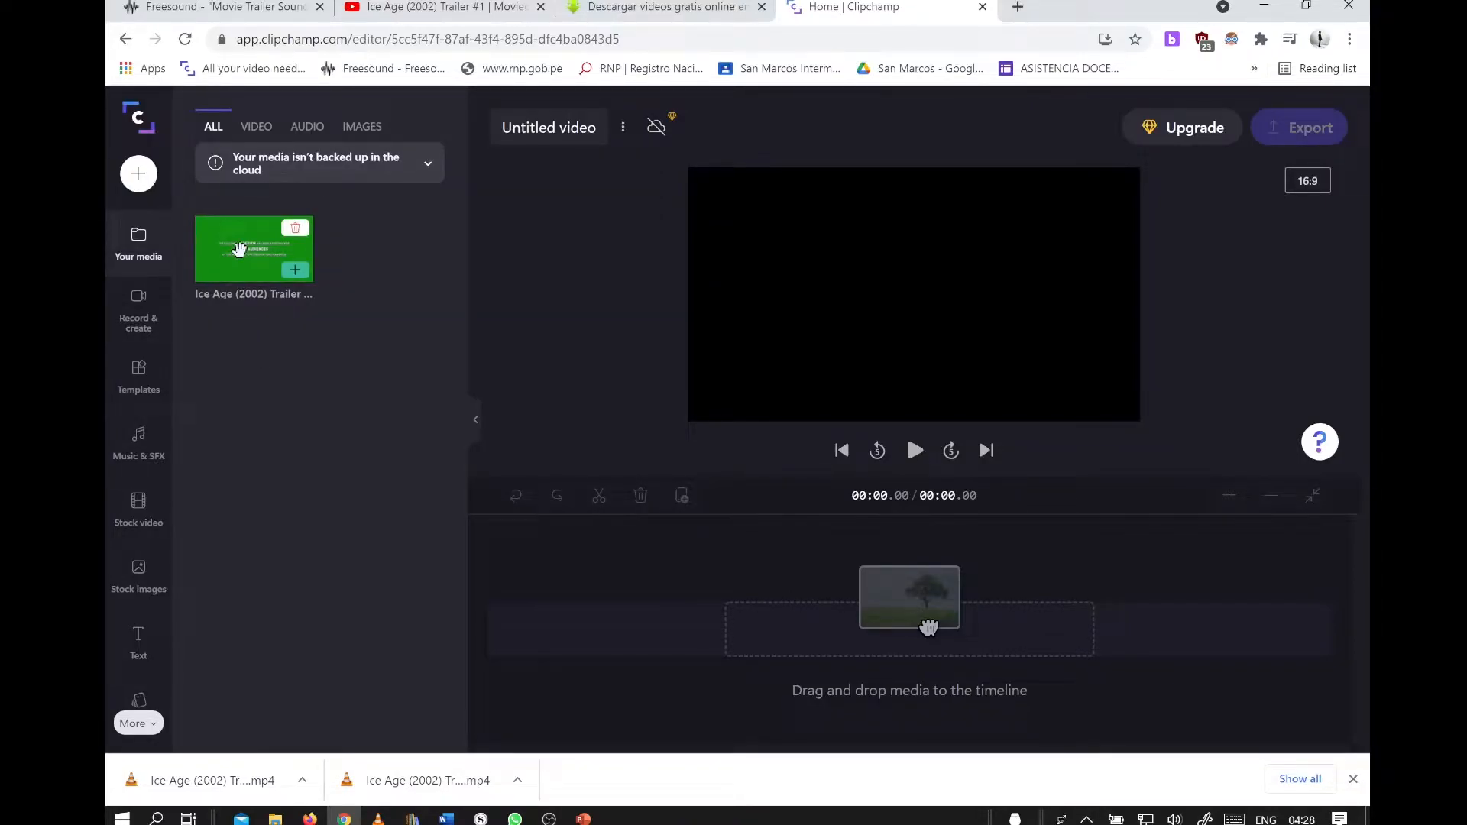
left_click_drag(255, 248, 908, 627)
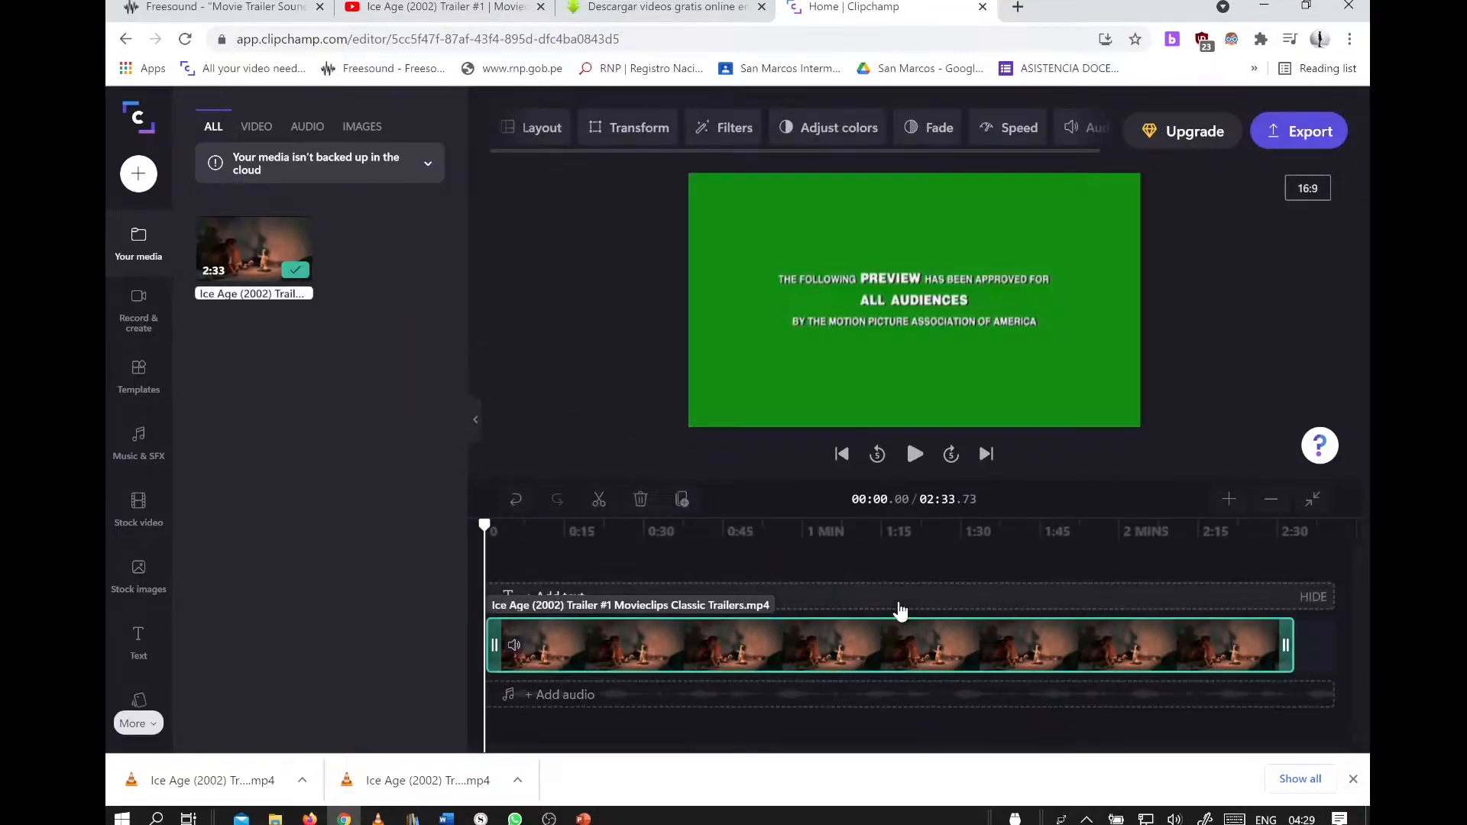
Step: Play and pause the trailer's opening, then bring up the Music & SFX library
left_click(914, 454)
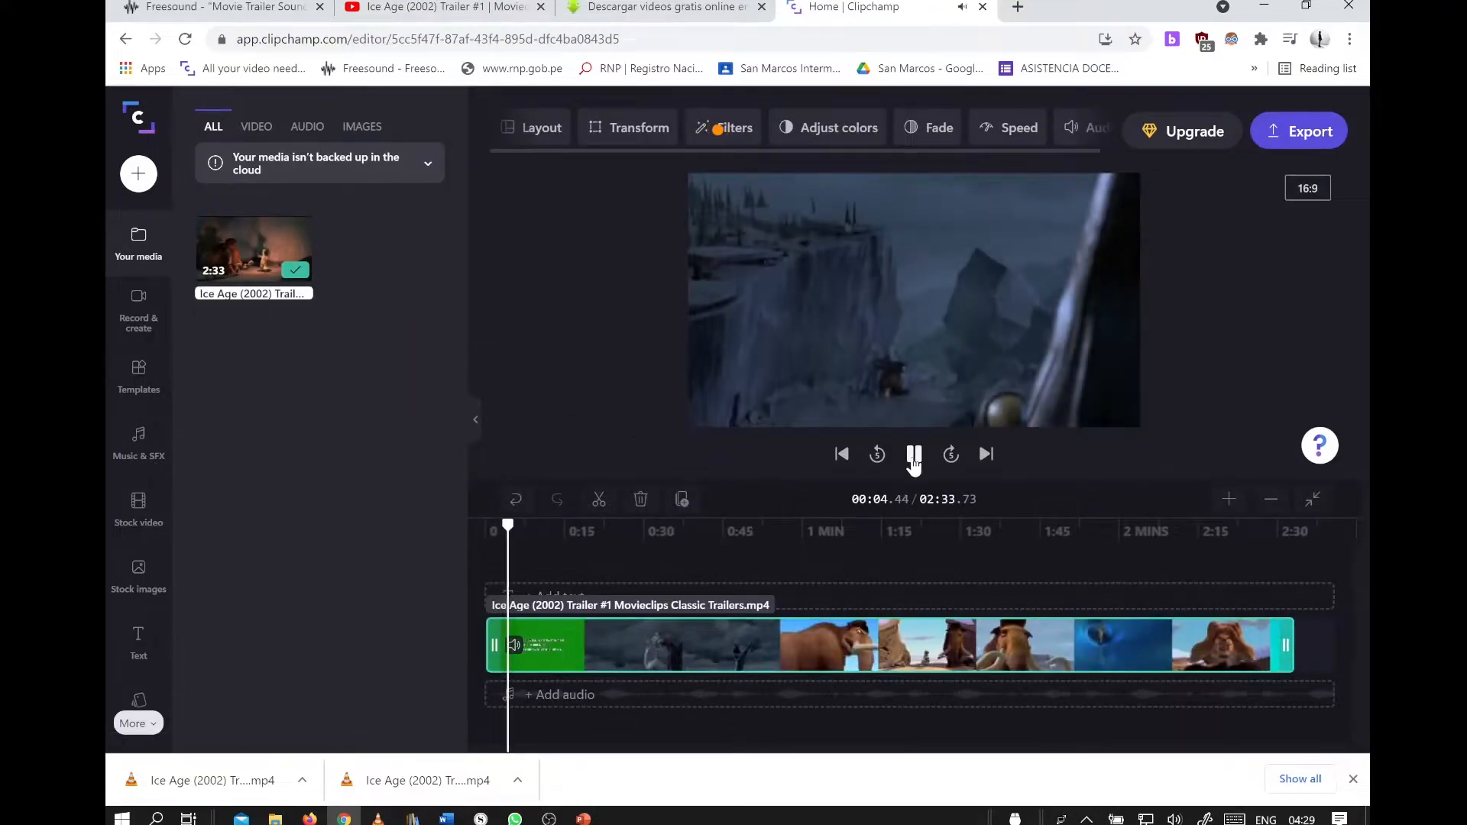
left_click(914, 455)
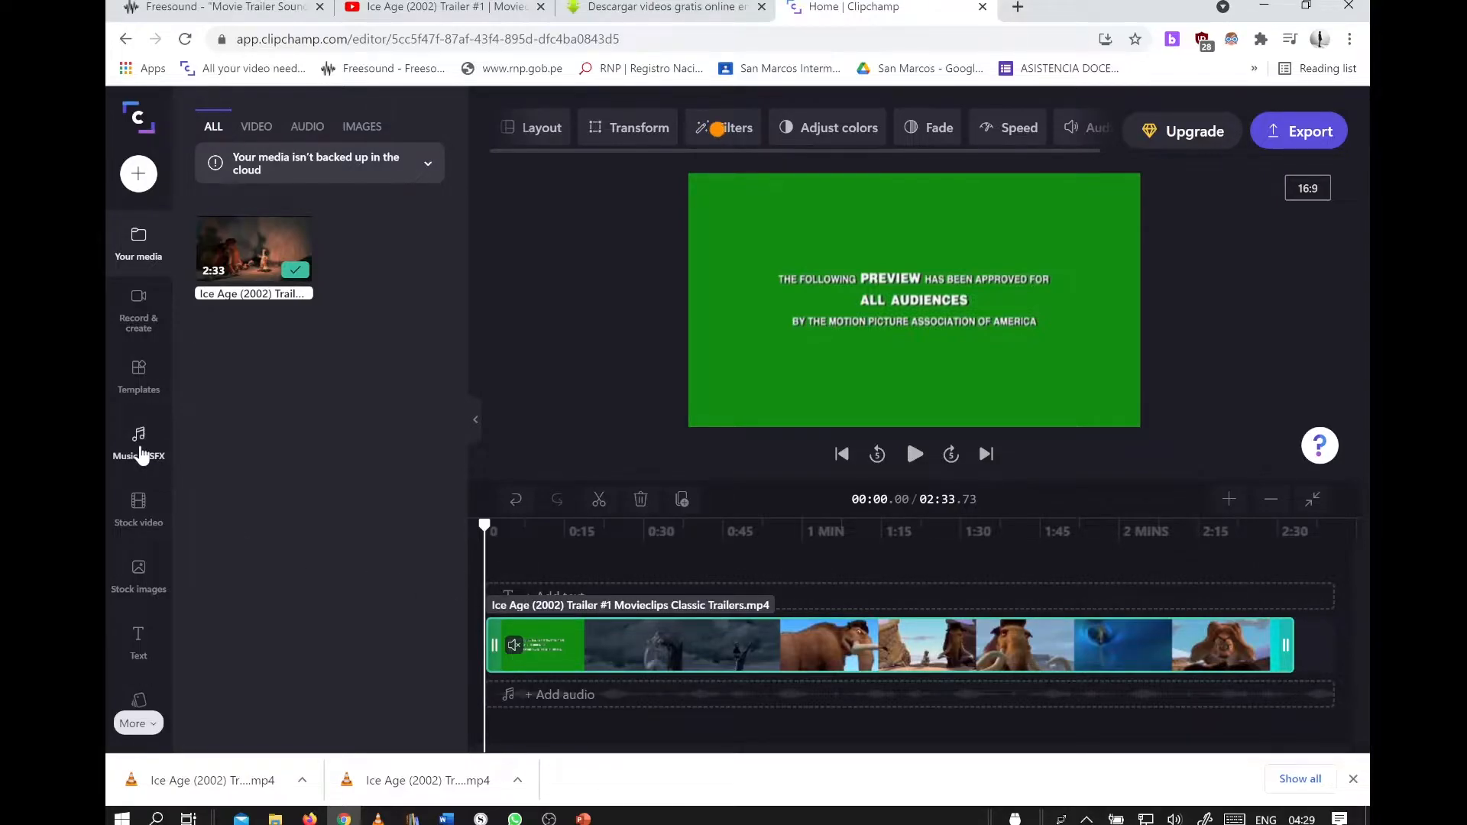
left_click(137, 440)
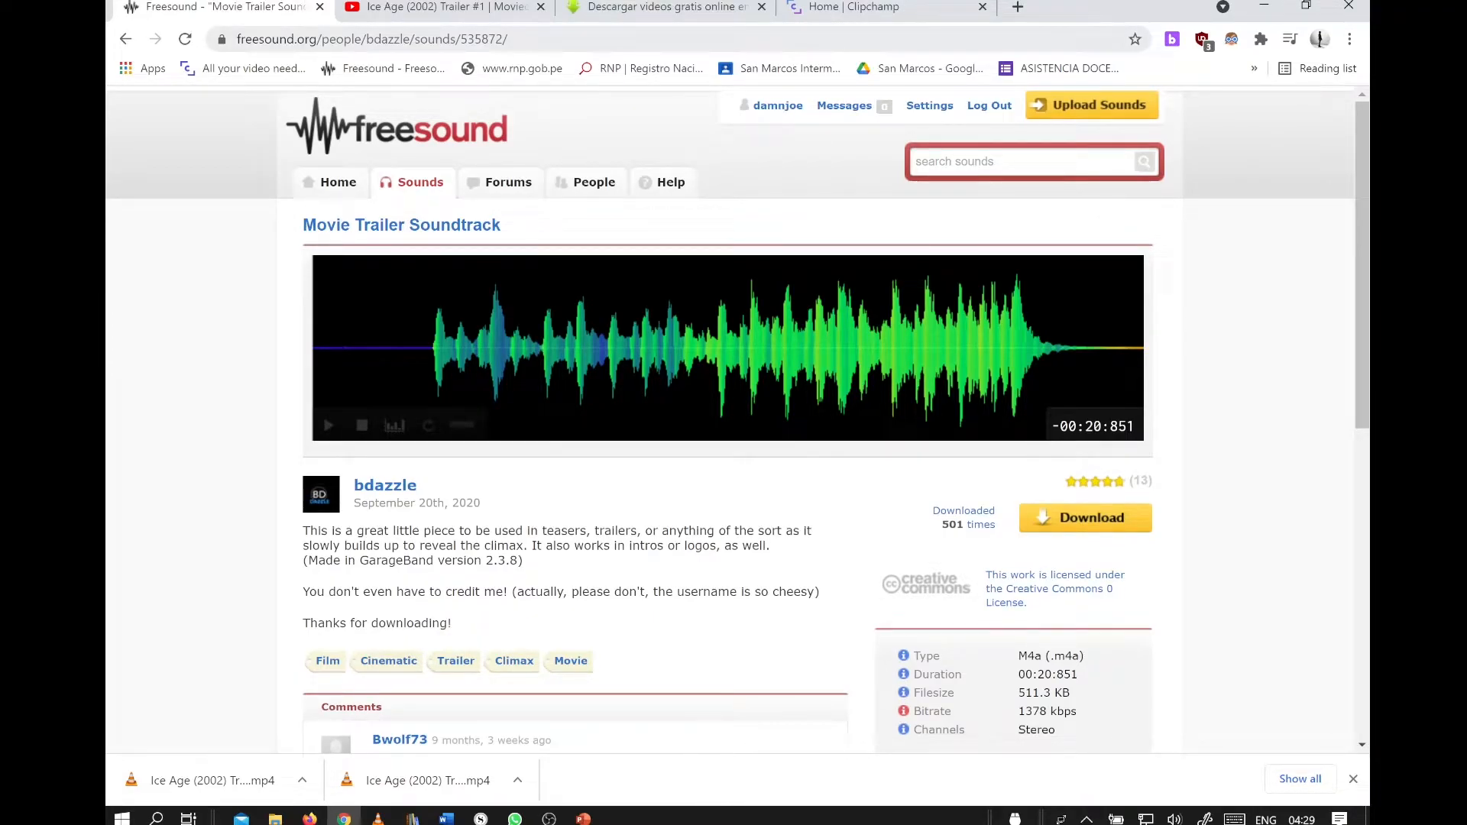
Step: Search Freesound for 'scary music', download 'Creepy Lullaby, A.wav' and return to Clipchamp
left_click(375, 39)
type("freesound.org/search/?q=scary+music")
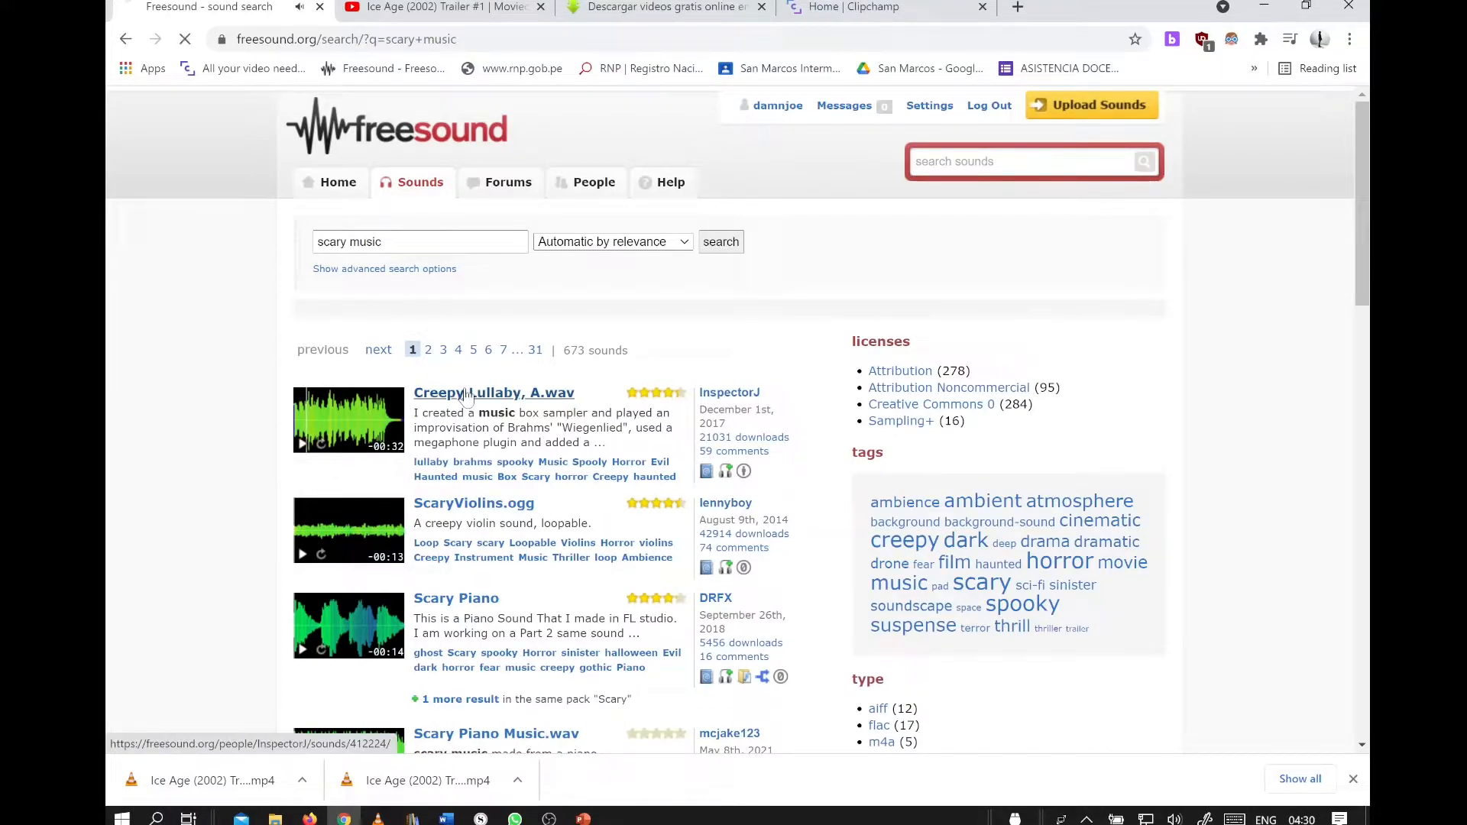
left_click(493, 393)
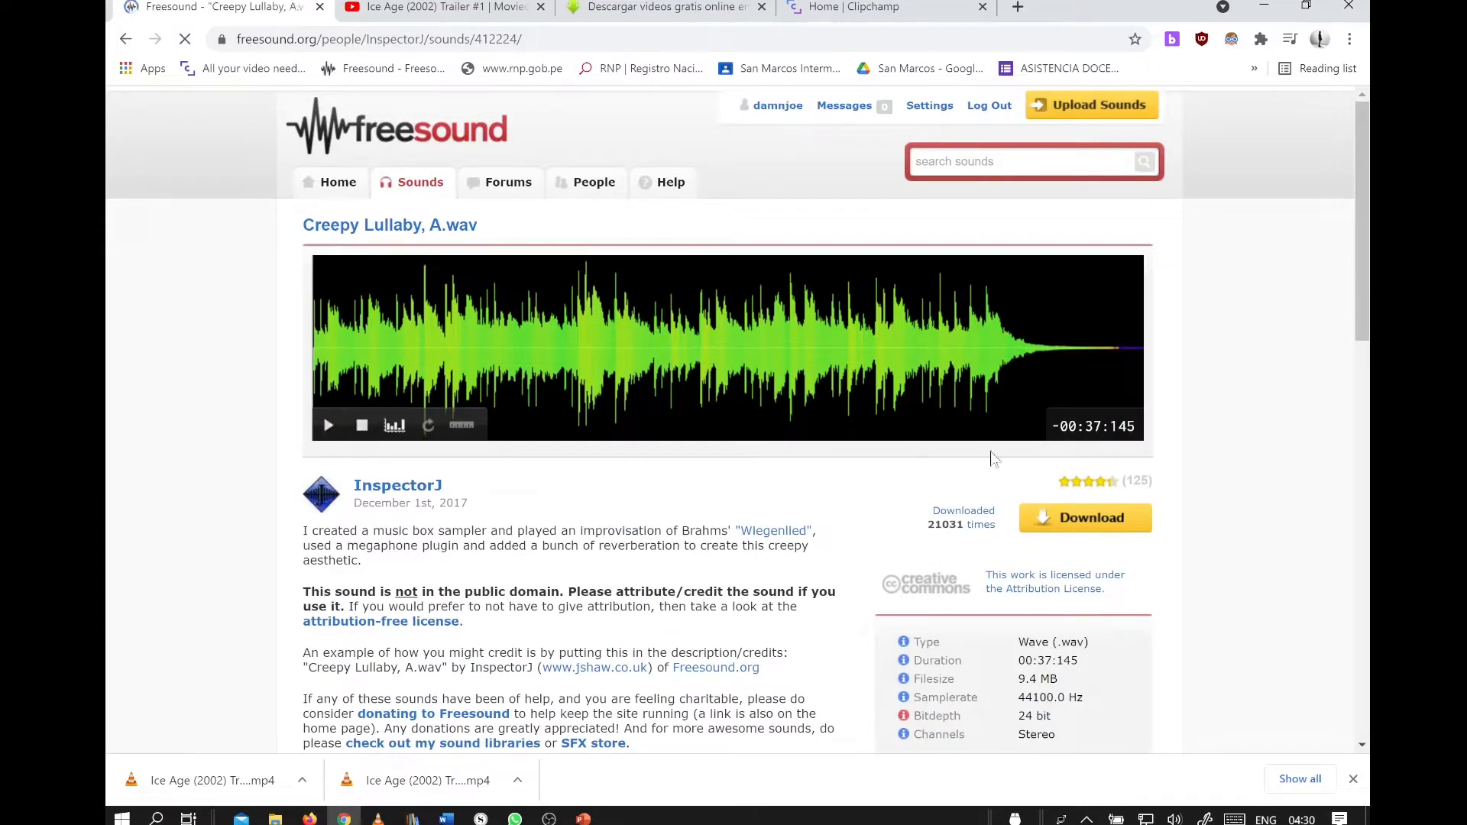
left_click(1085, 518)
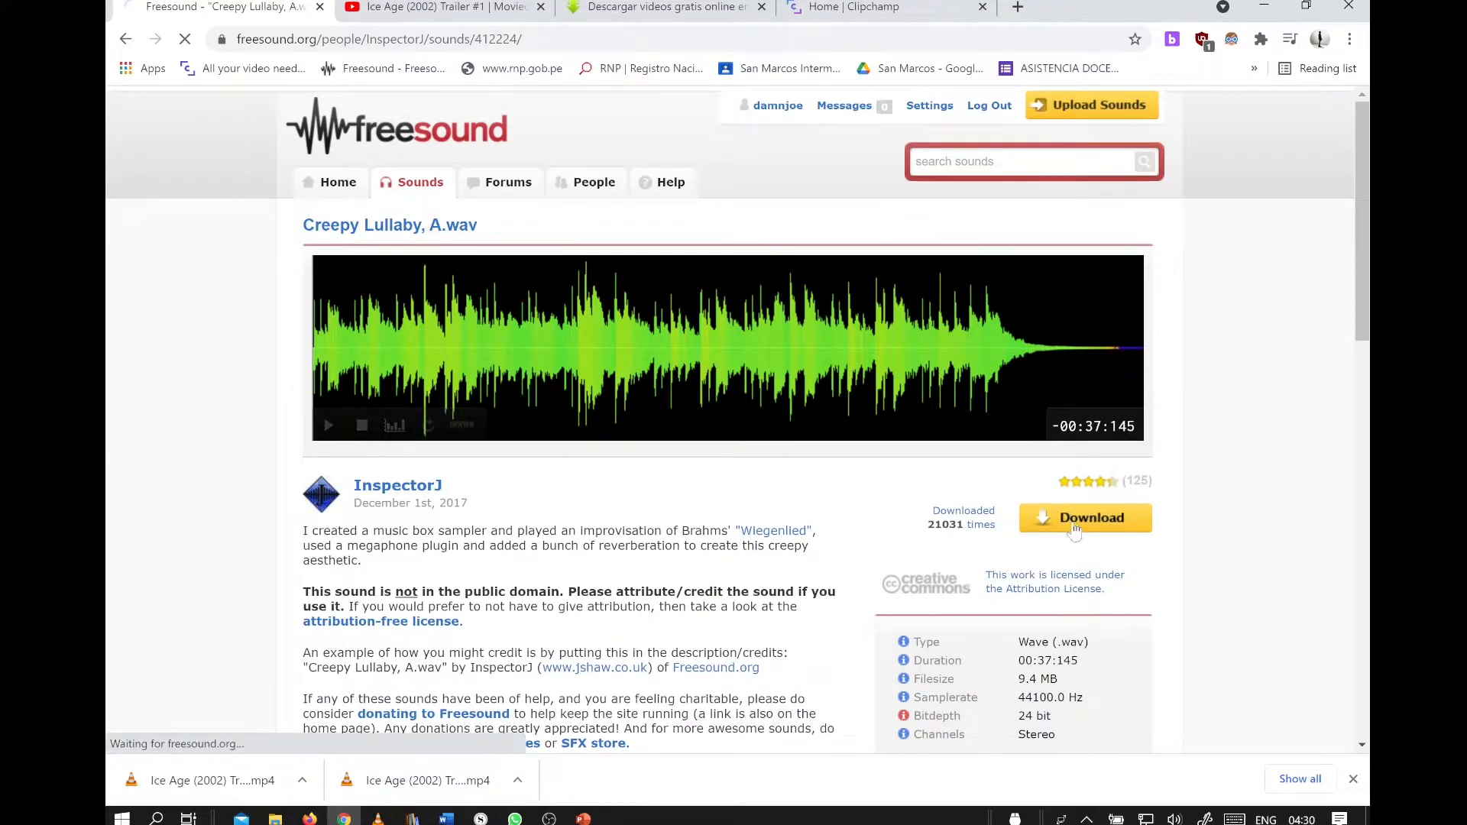
left_click(1086, 519)
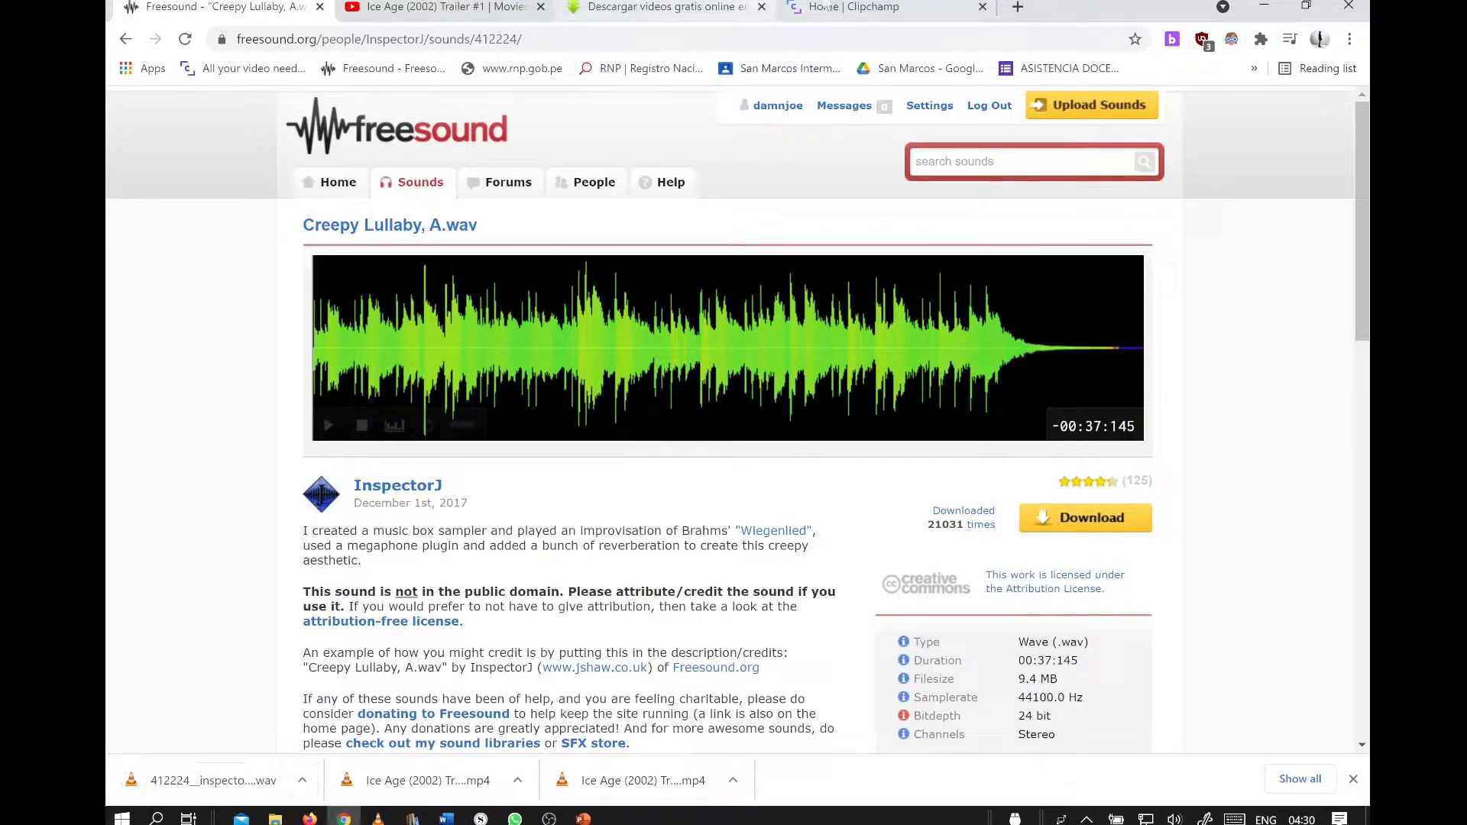
left_click(851, 6)
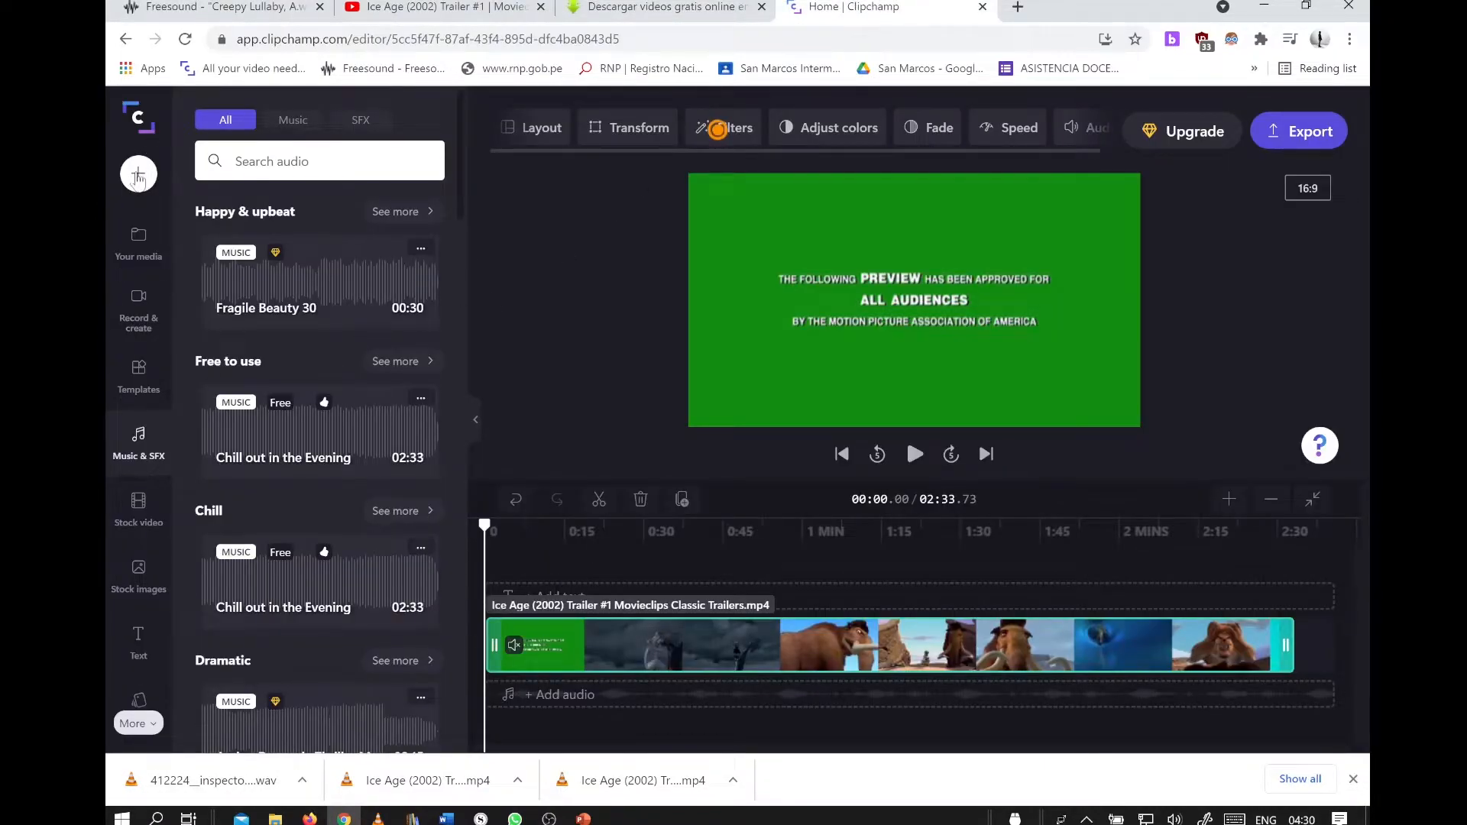
Step: Import the lullaby WAV under the trailer, preview its first 30 seconds, then go back to Freesound
left_click(138, 174)
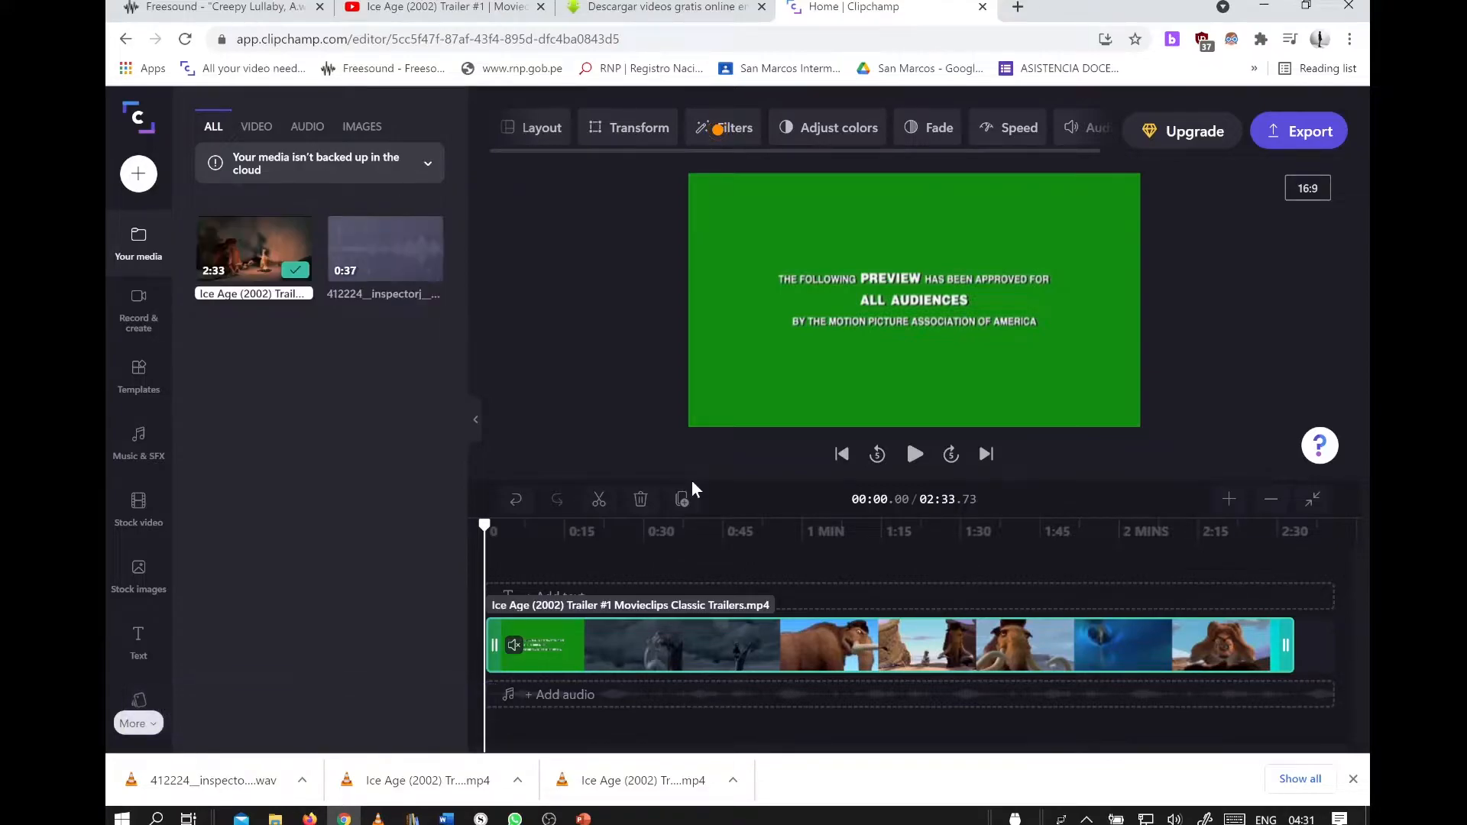
left_click_drag(384, 248, 443, 645)
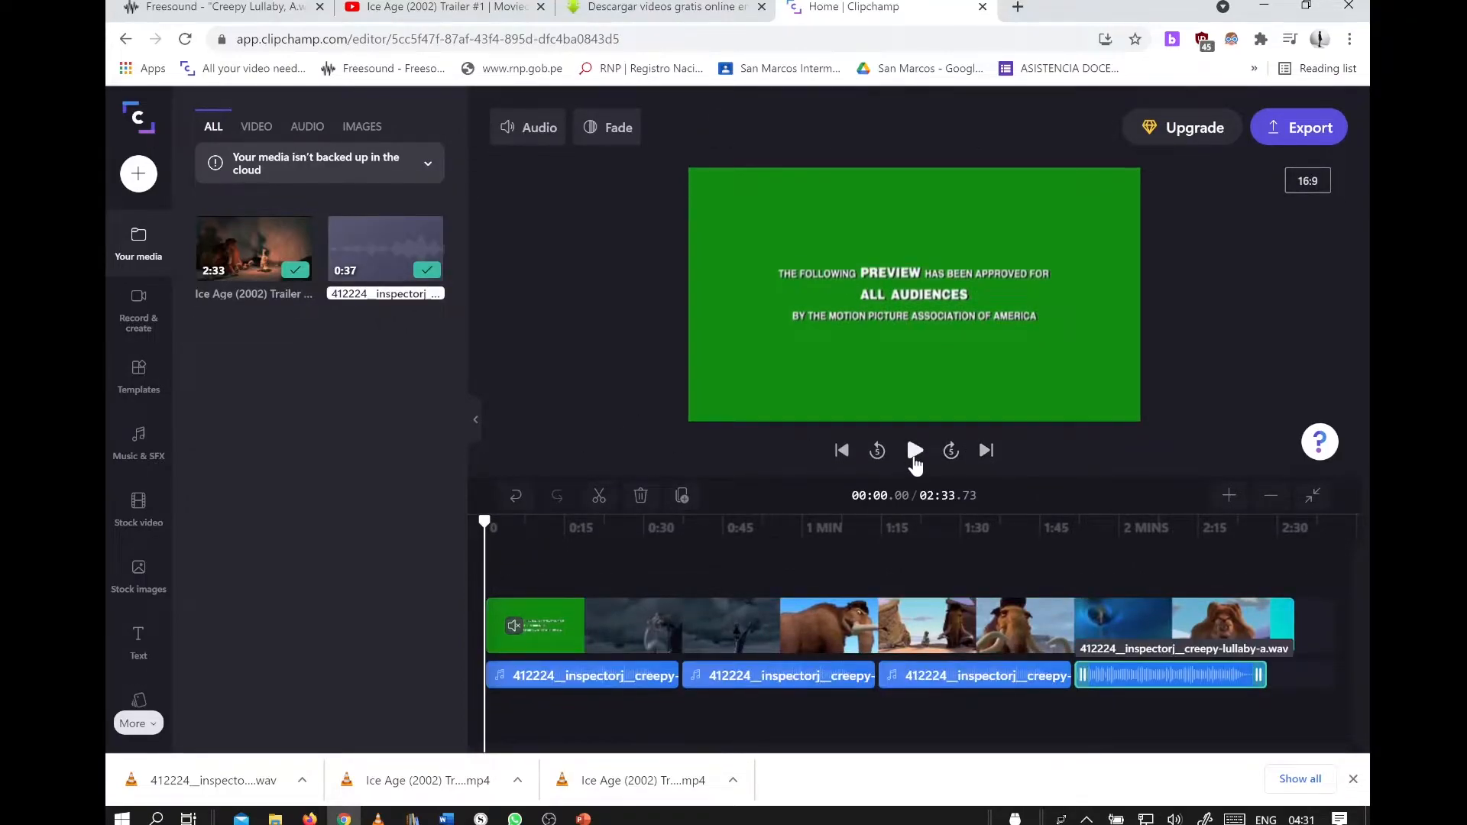
left_click(915, 449)
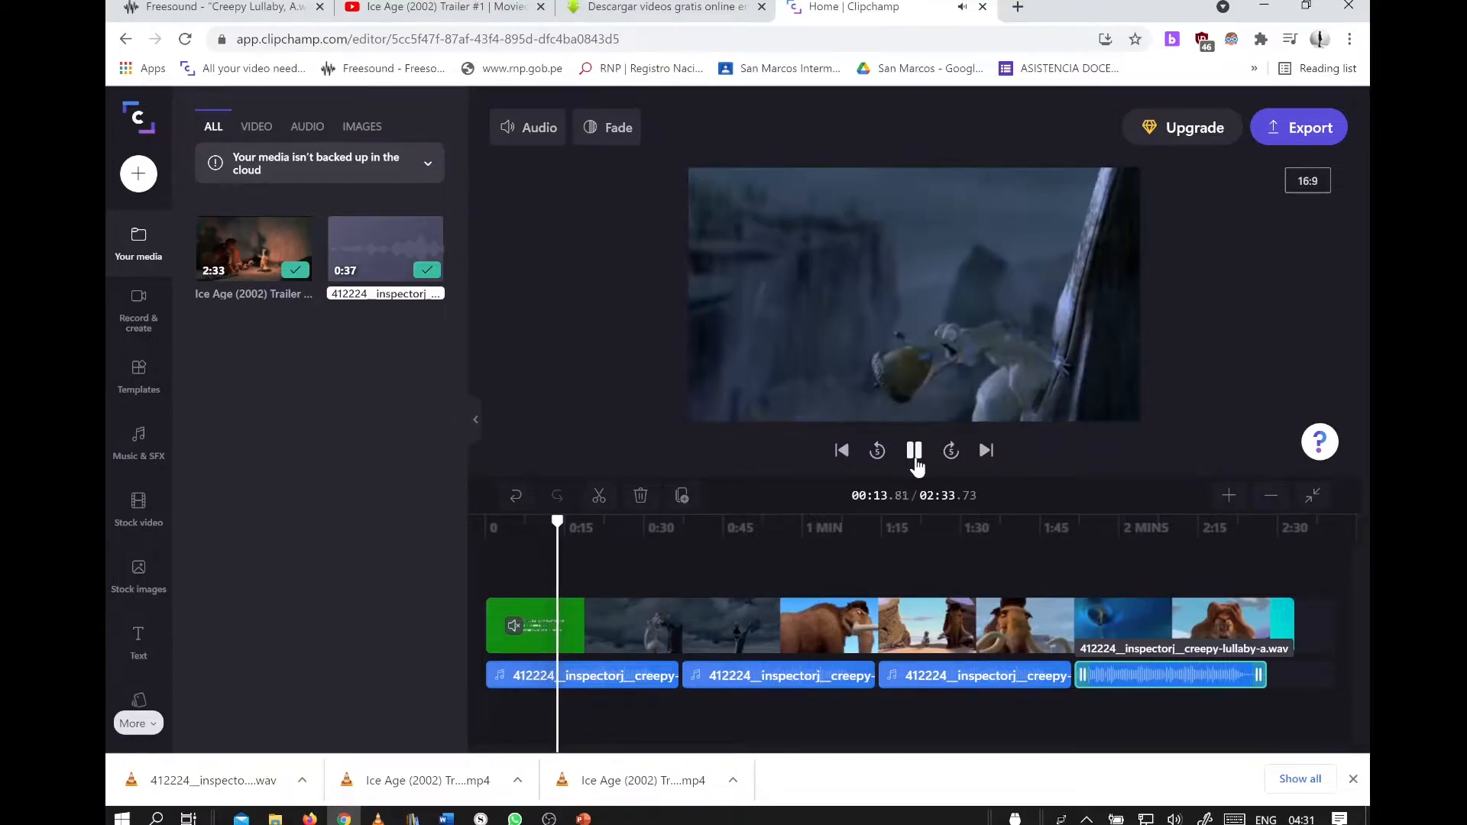
left_click(914, 449)
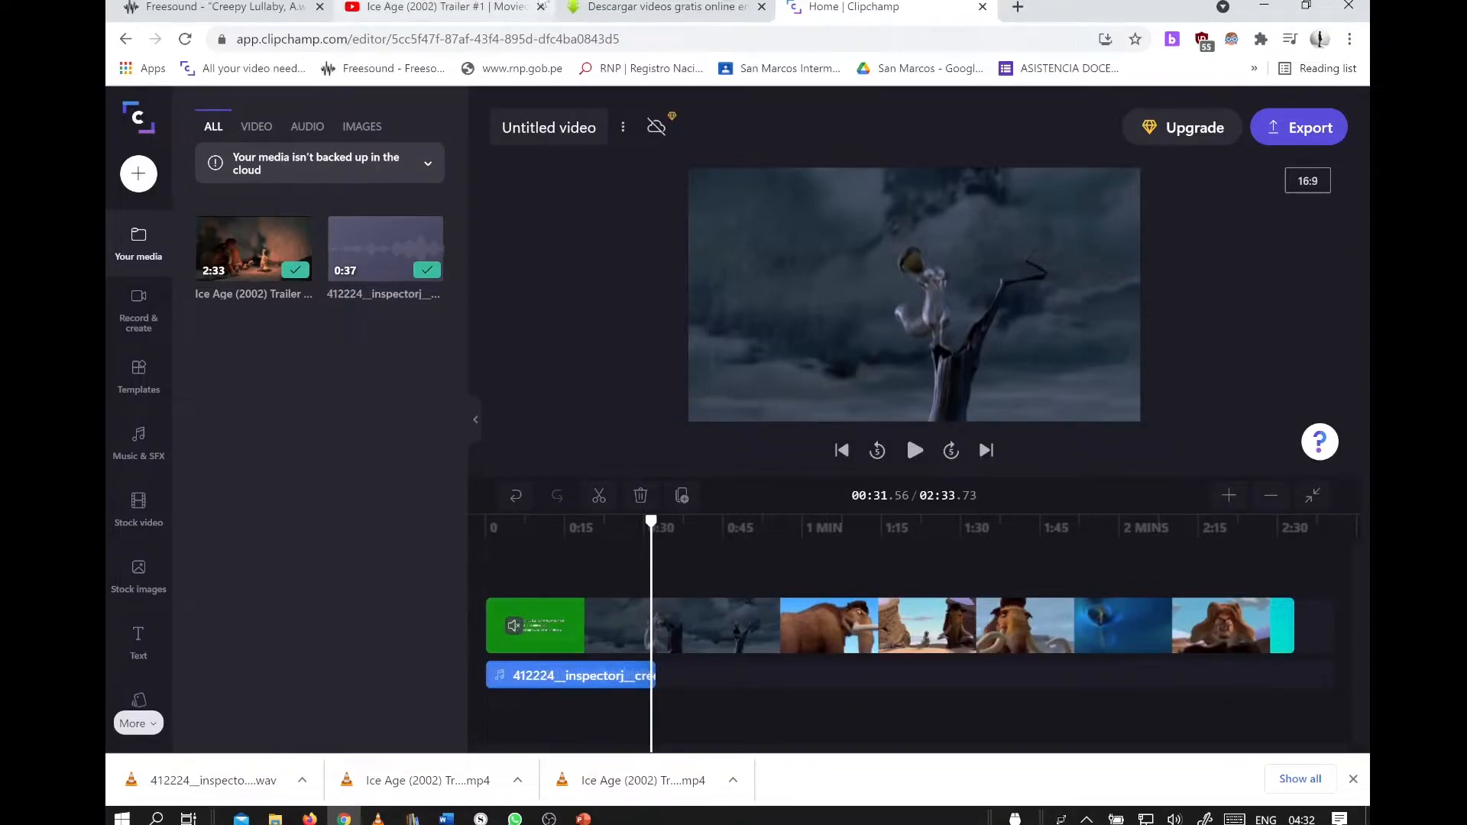
left_click(221, 8)
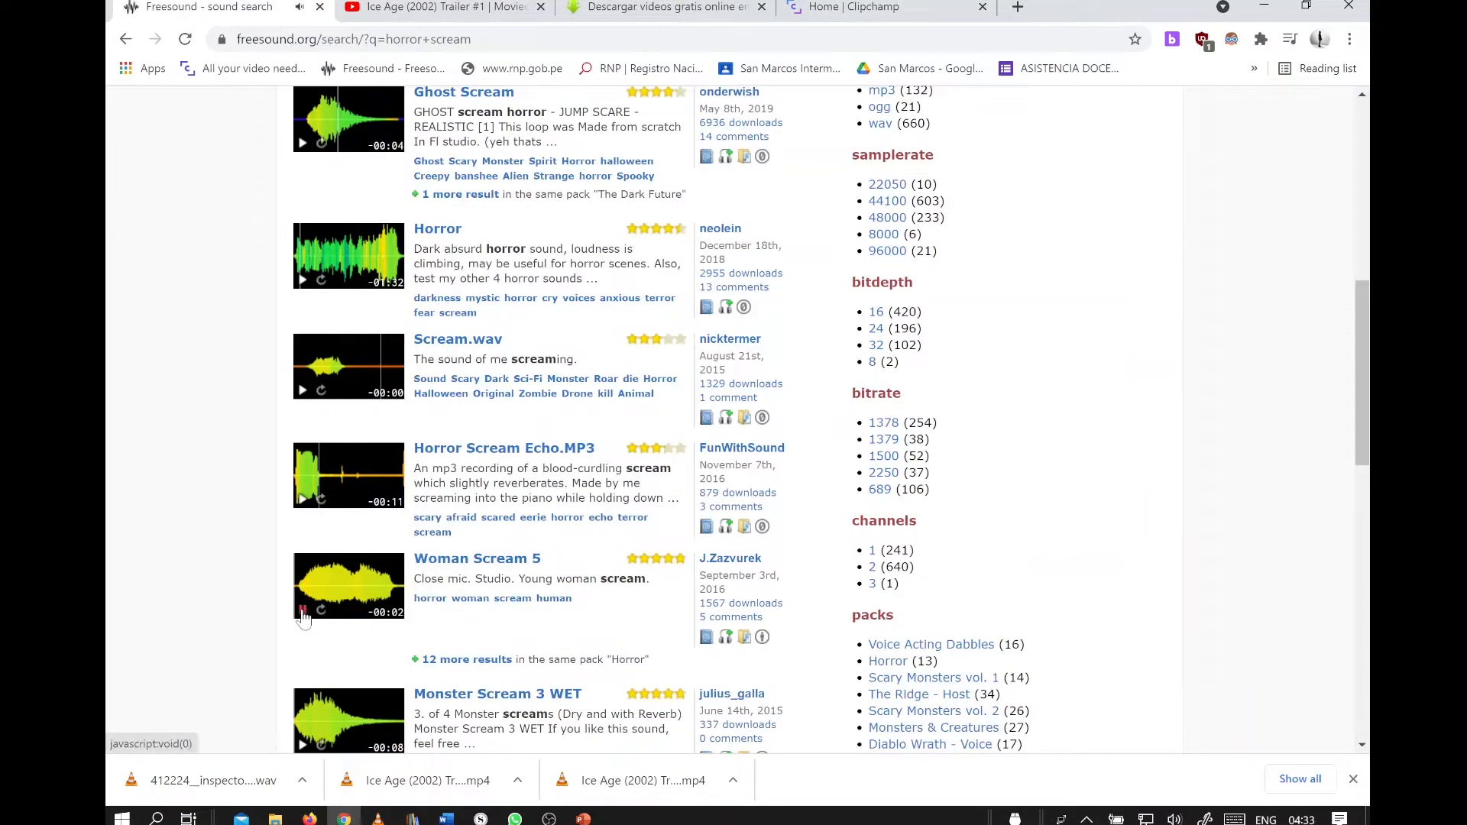
Step: Audition and download 'Woman Scream 5', then switch back to the Clipchamp tab
left_click(303, 611)
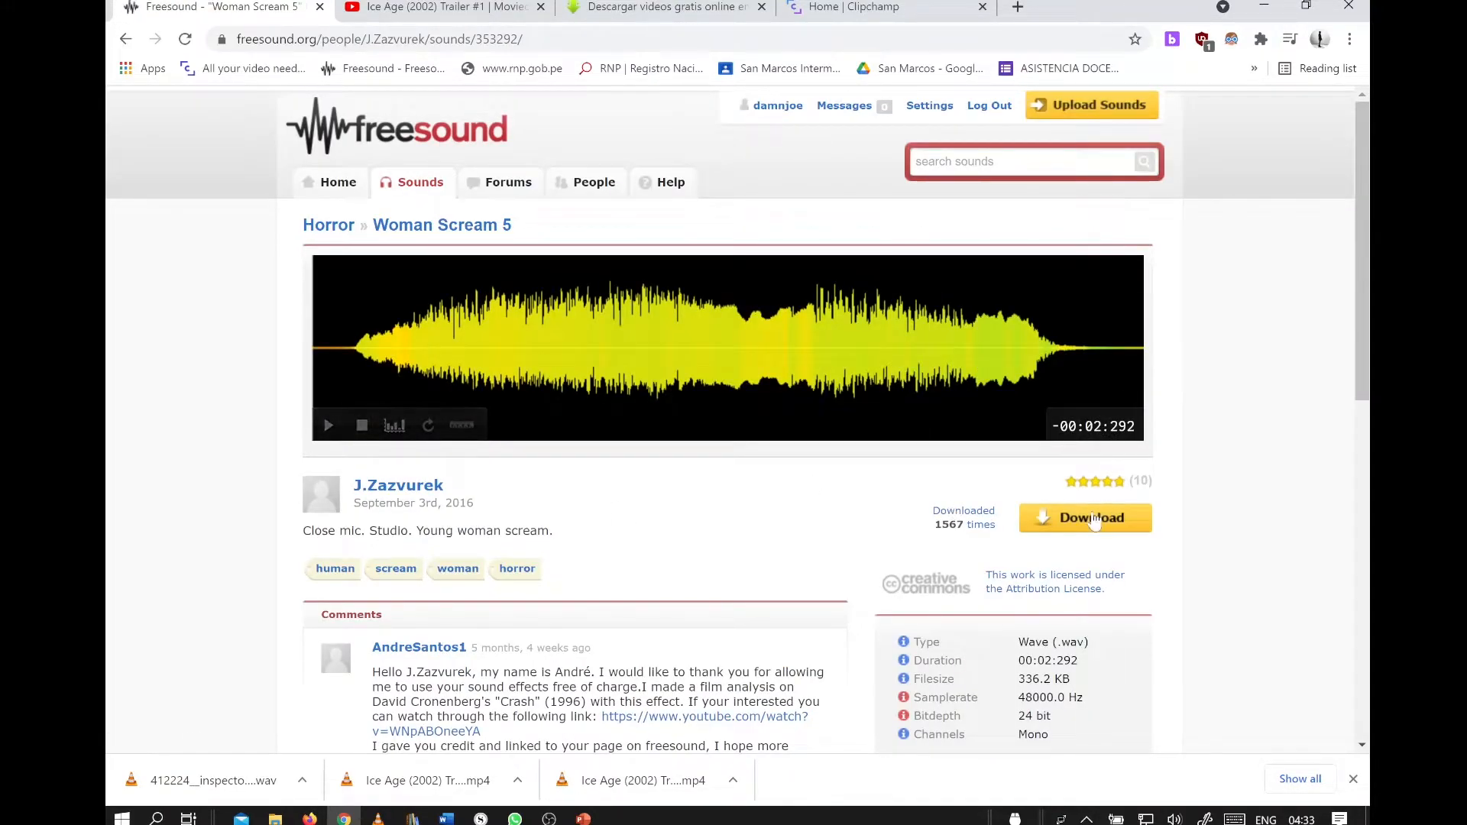
left_click(1086, 518)
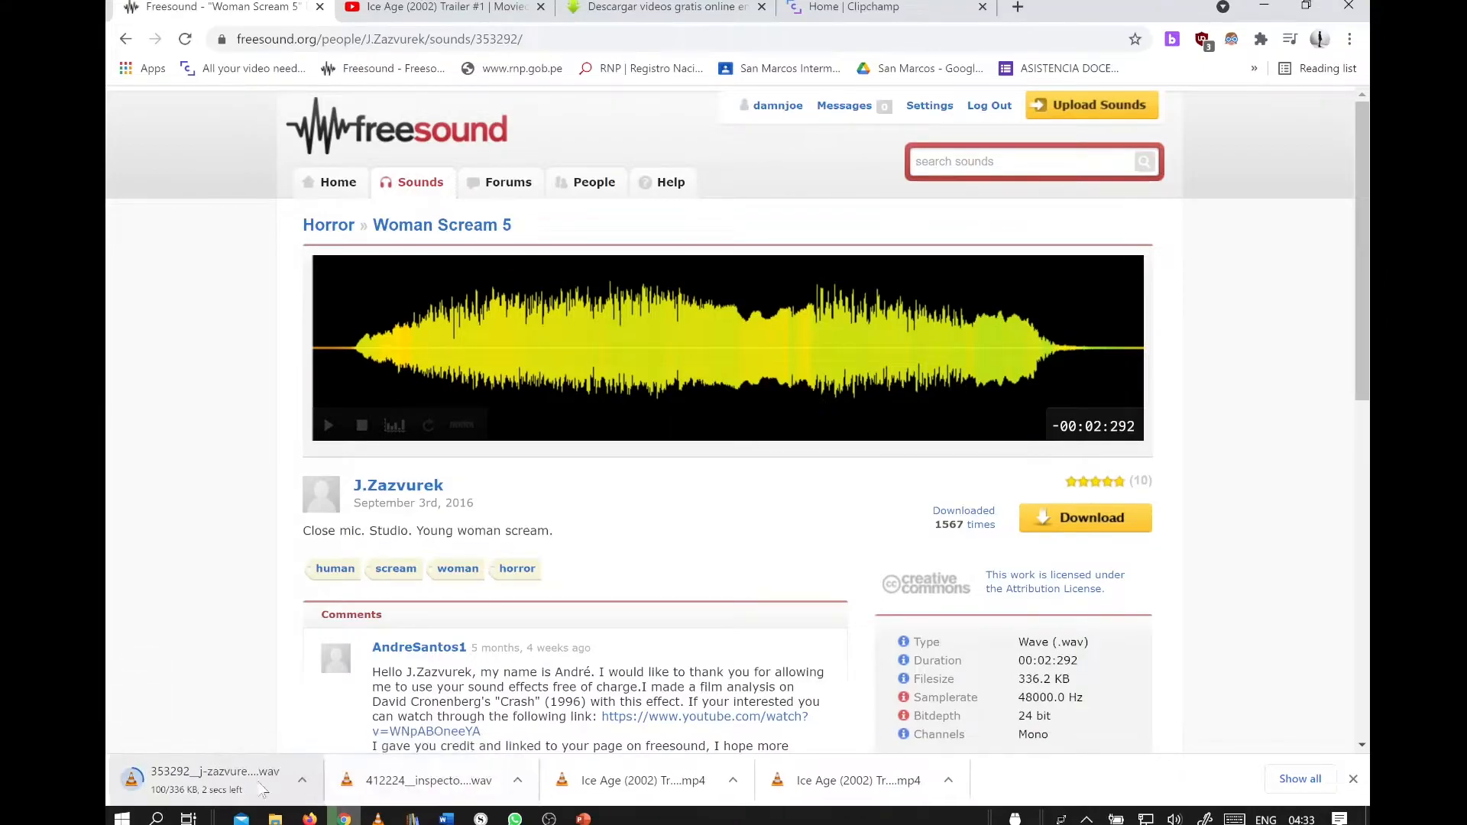
left_click(882, 6)
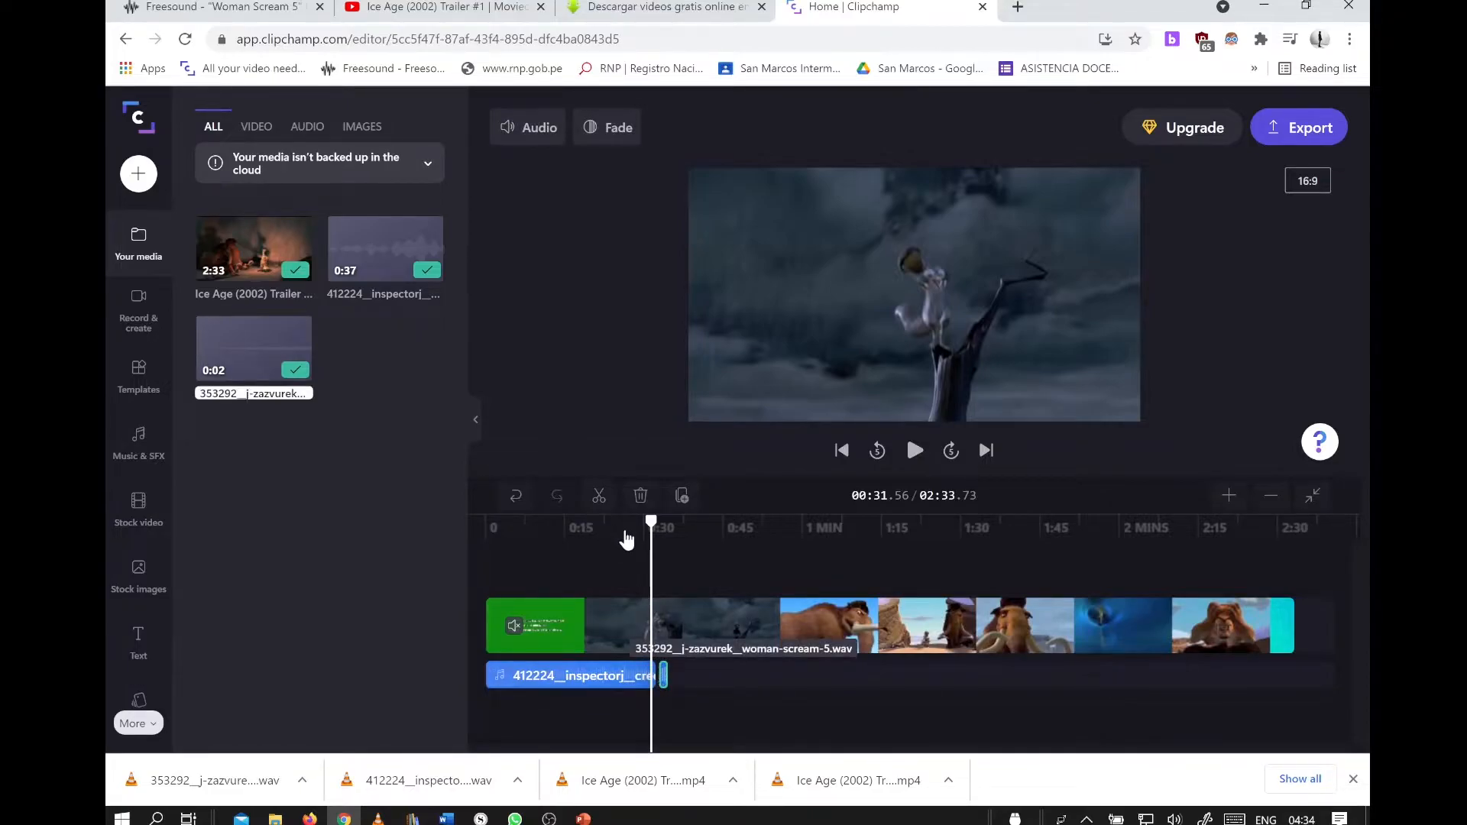
Step: Scrub to about 0:25, play to 0:35, and import the scary horror music .wav there
left_click_drag(653, 522, 620, 522)
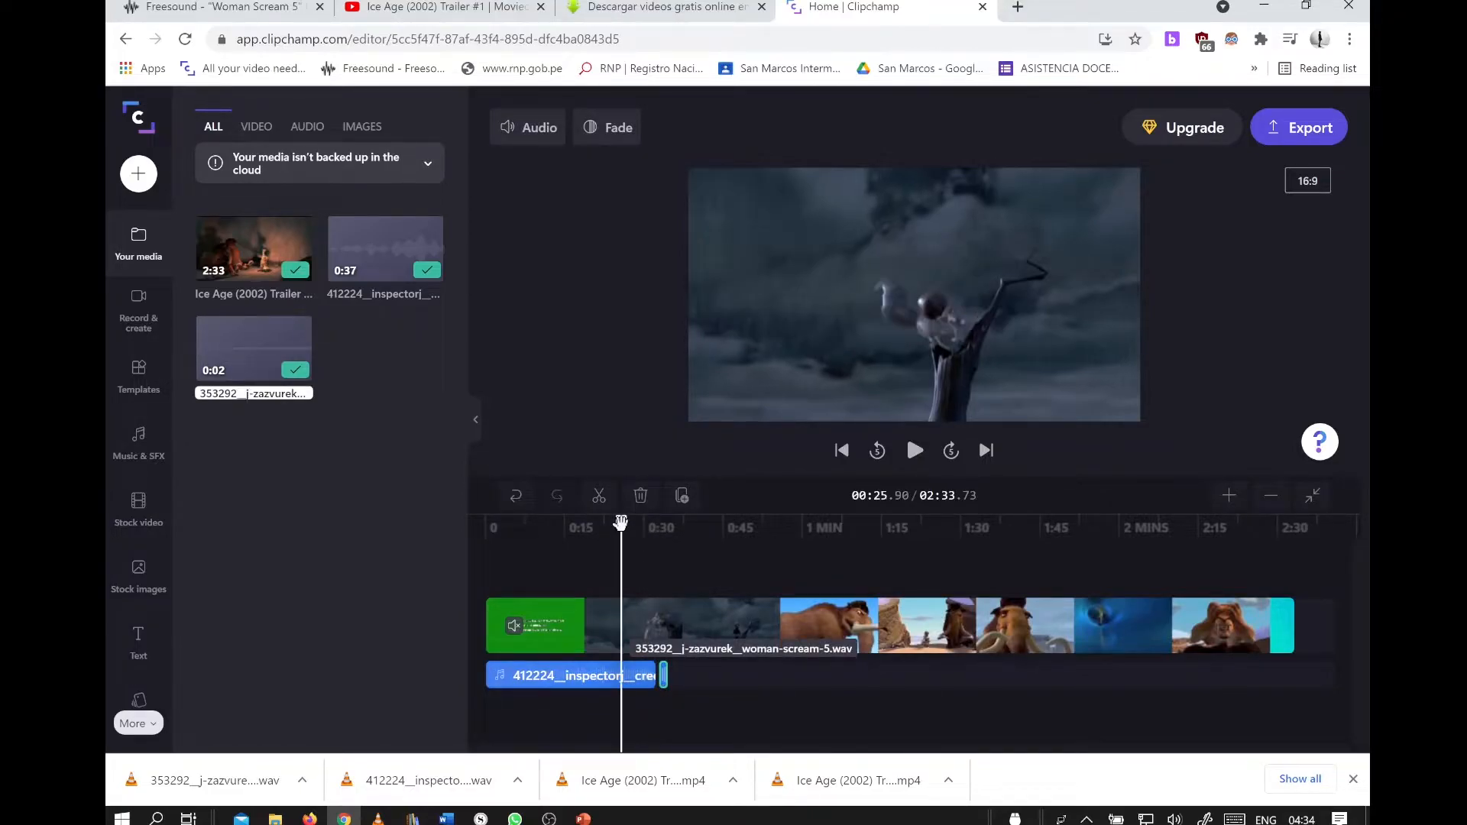
left_click(914, 449)
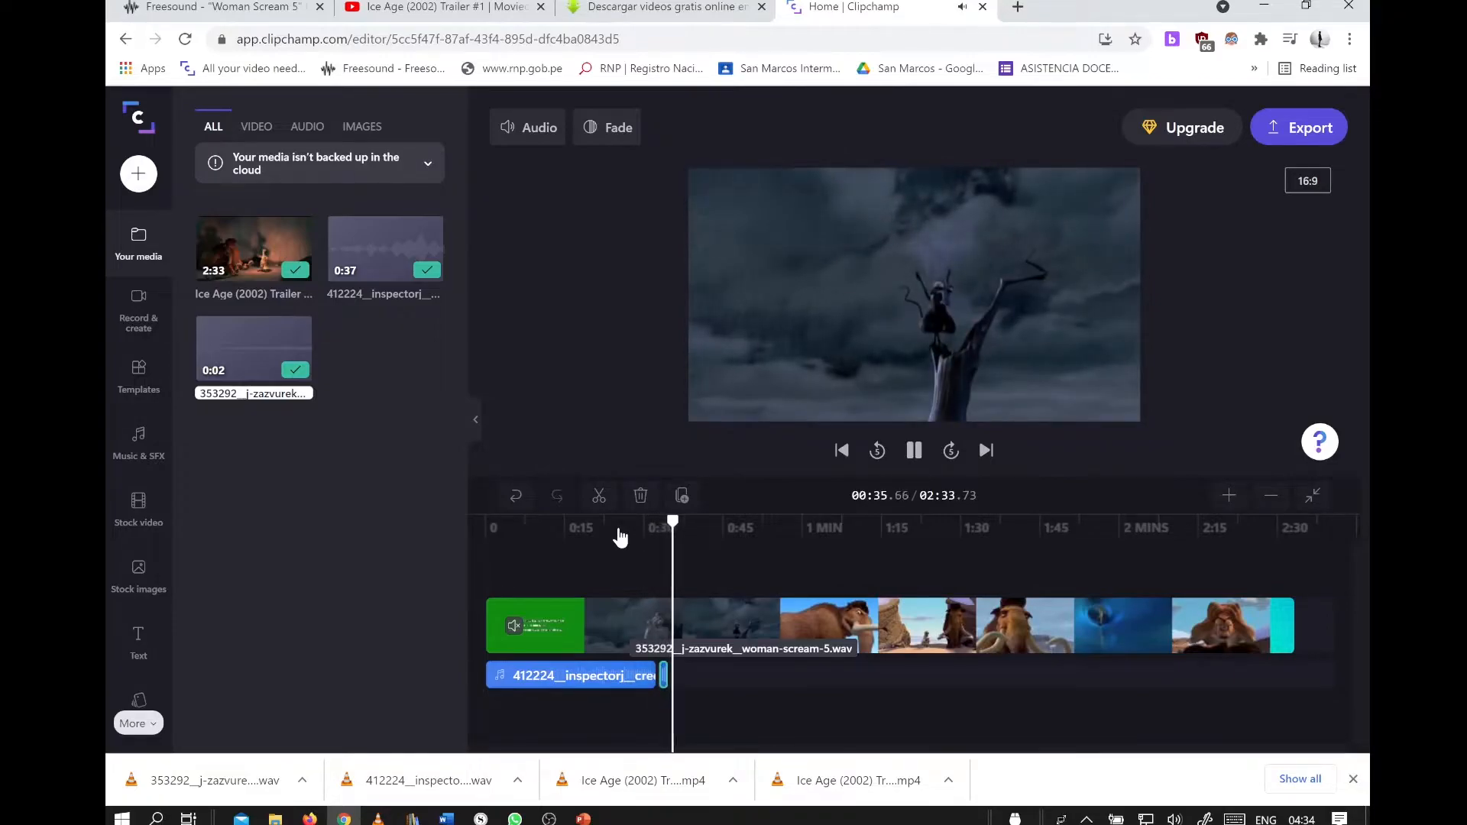
left_click(914, 449)
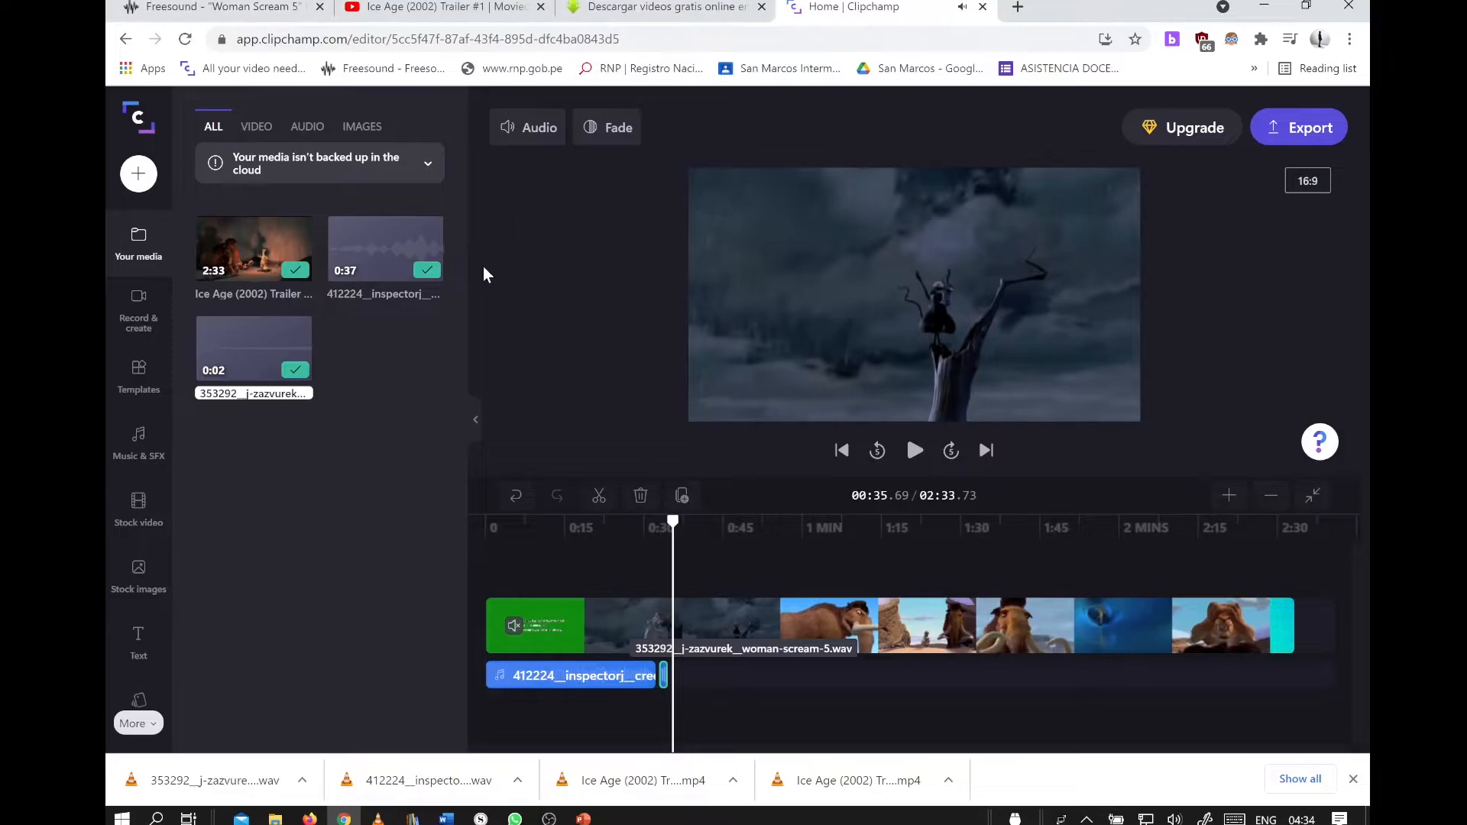
left_click(137, 174)
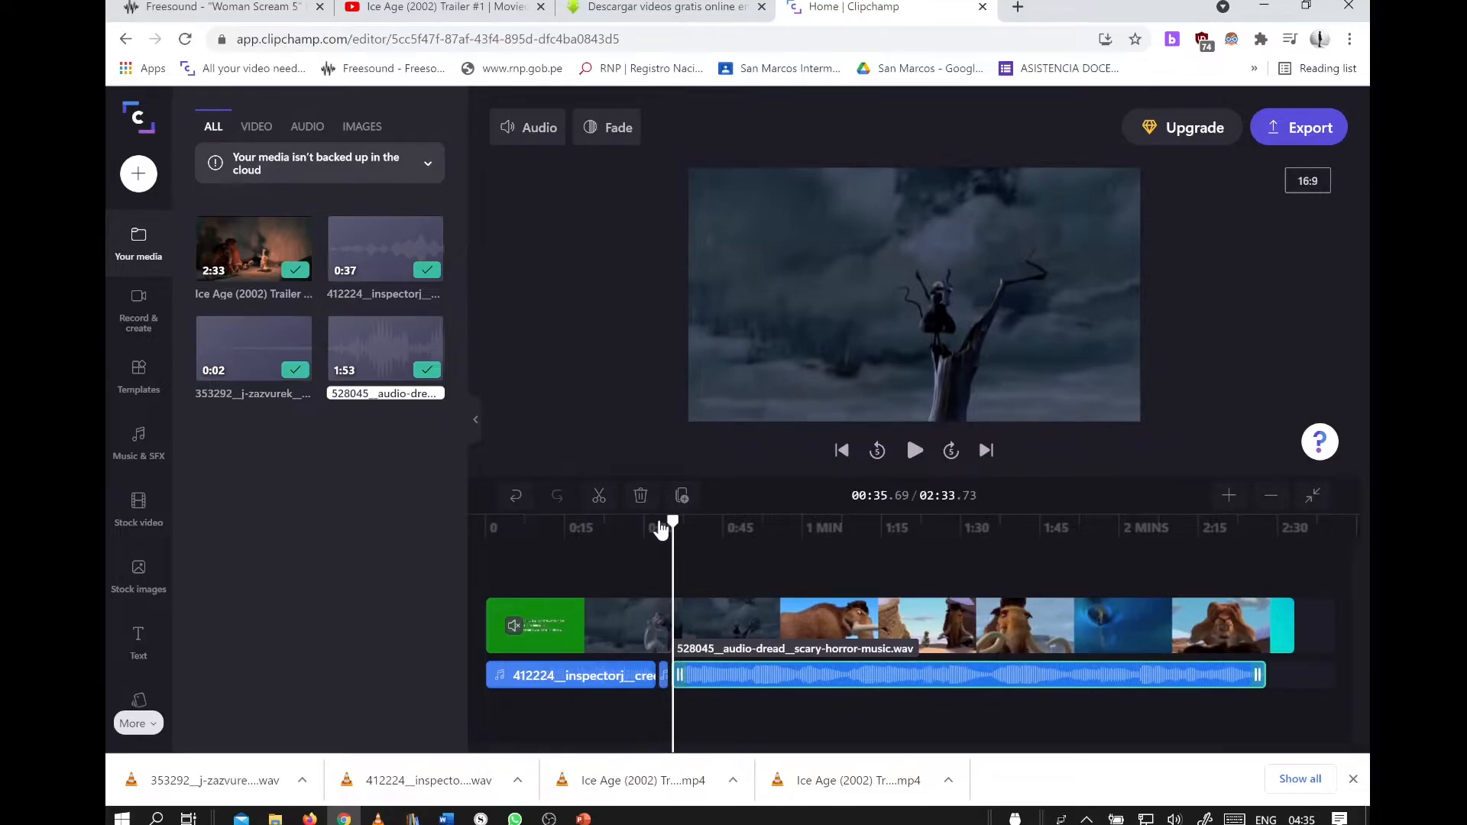
Step: Record a 7-second webcam-plus-screen clip via Record & create and save it into the project
left_click(138, 309)
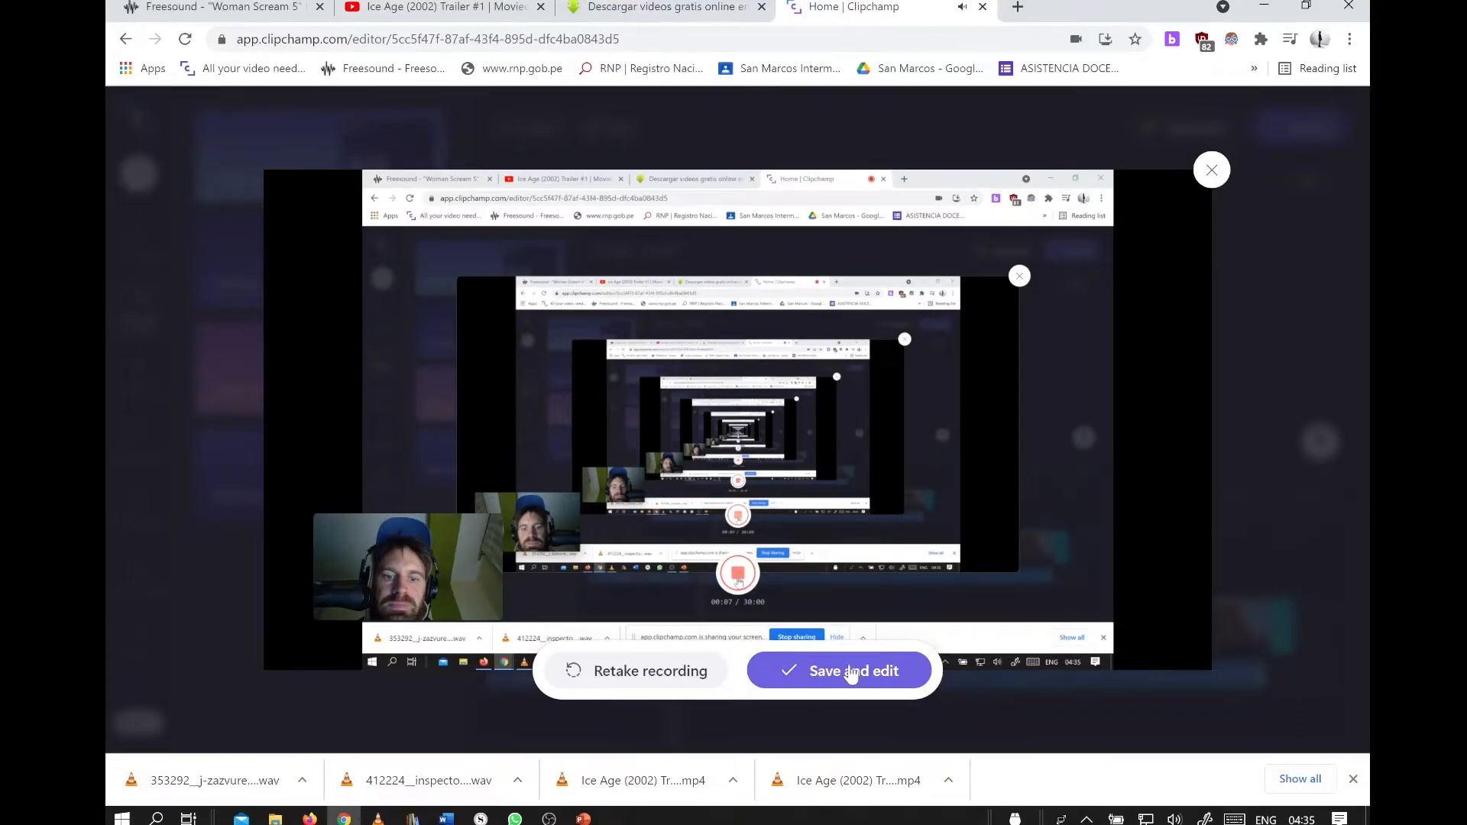
left_click(838, 671)
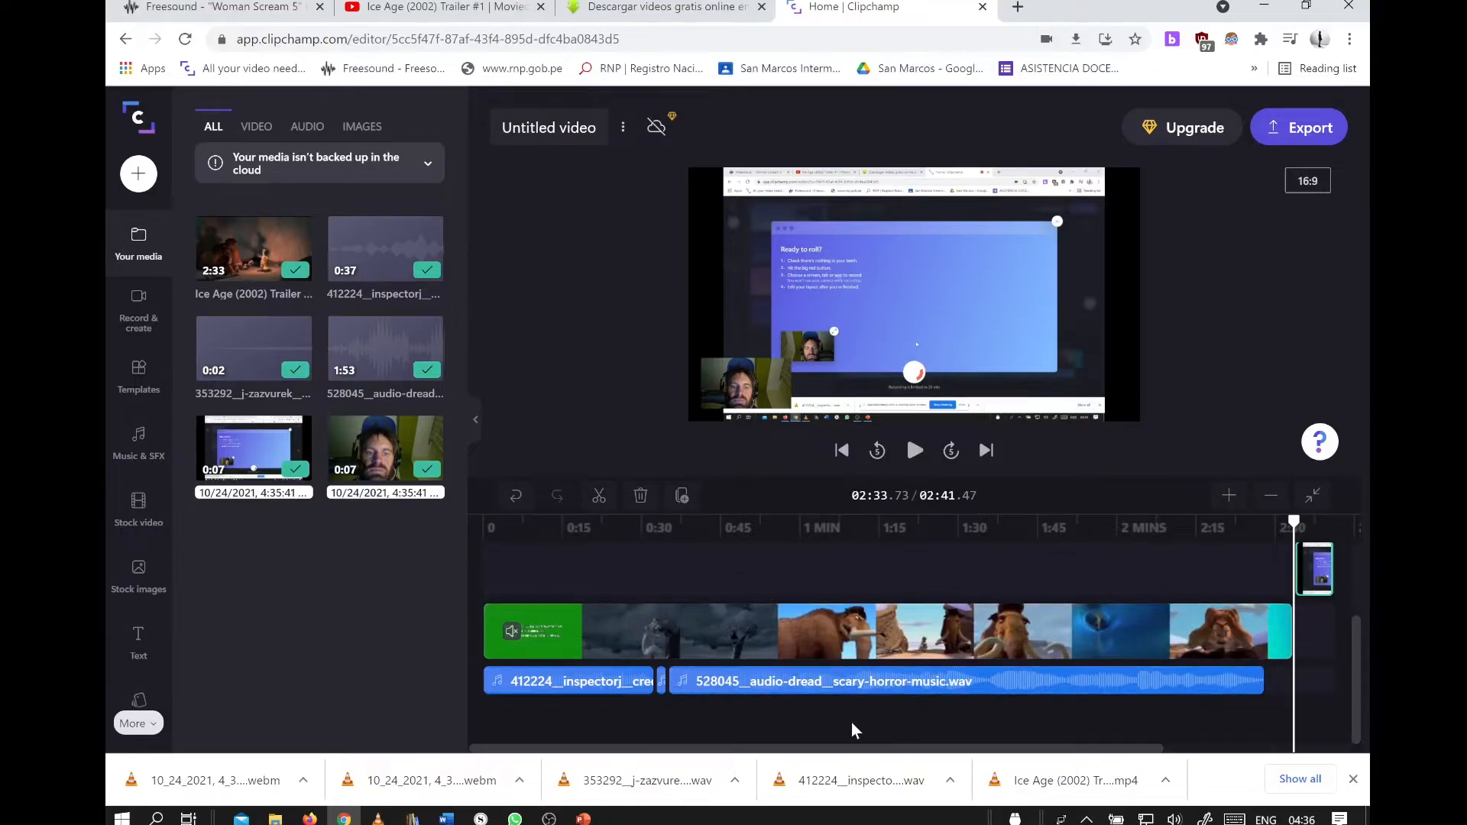
mouse_move(881, 578)
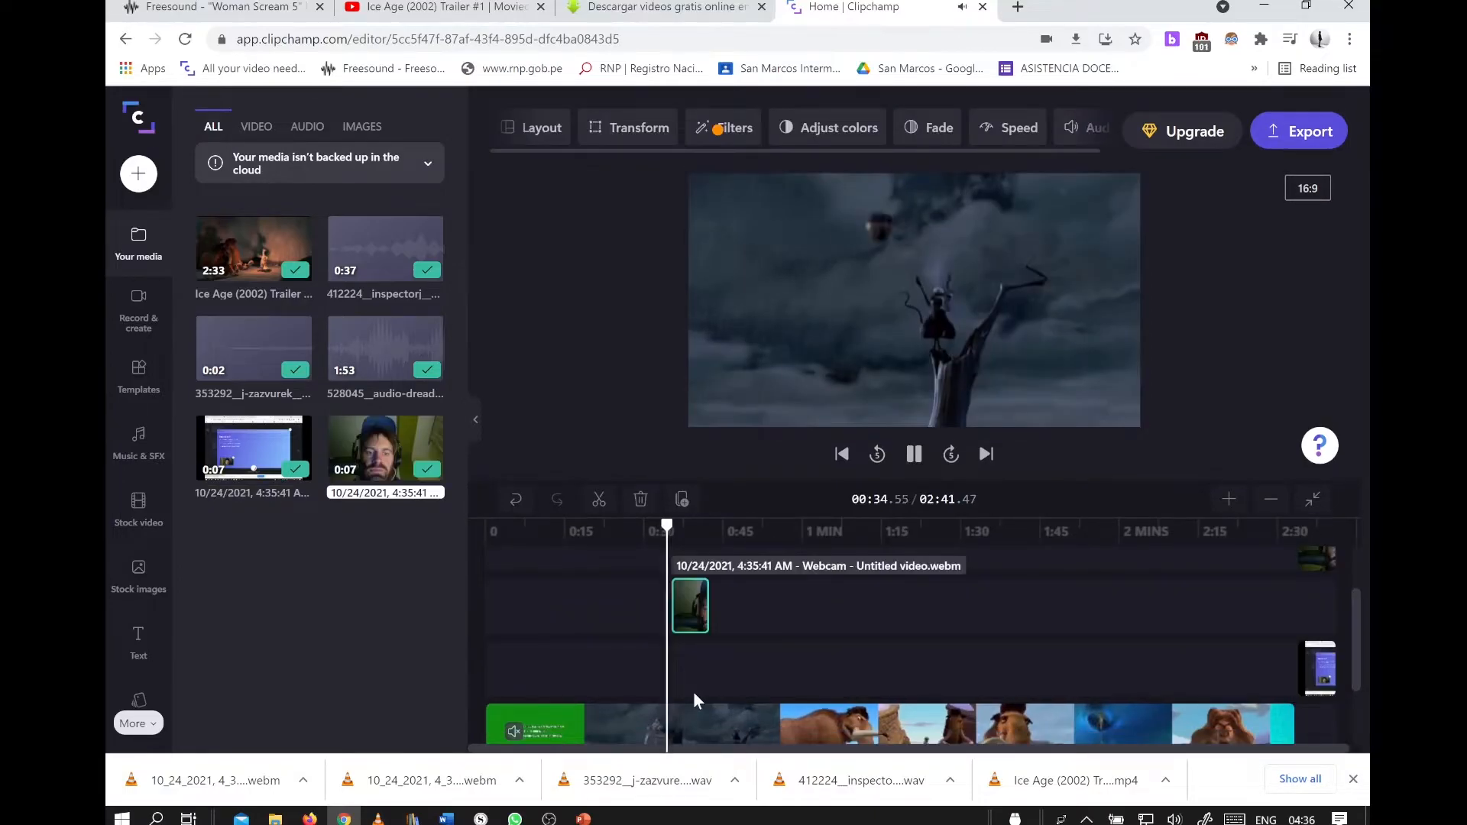
Step: Place the webcam clip on its own track around 0:32-0:35, overlaying the scream moment
left_click(914, 454)
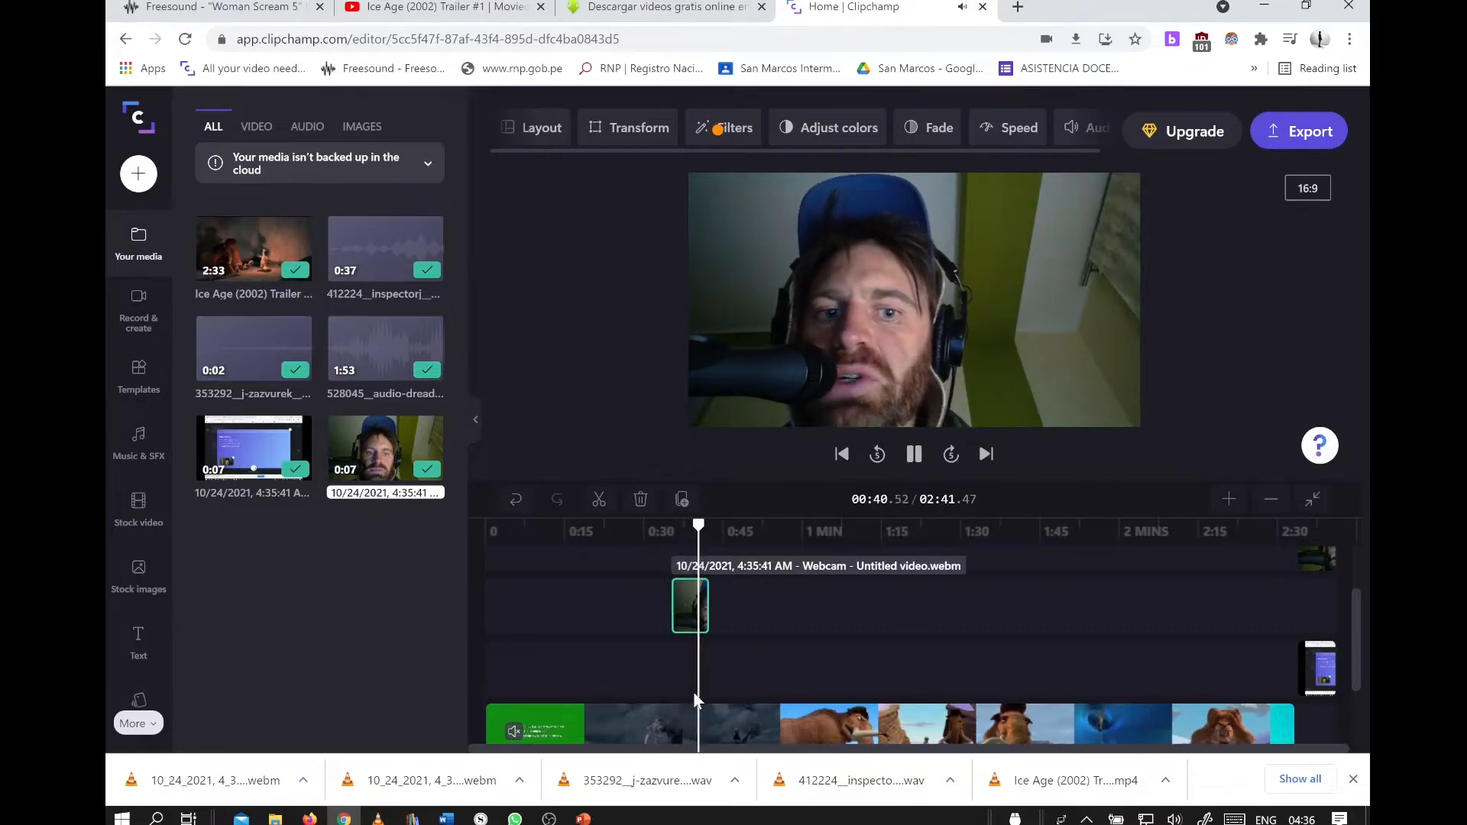
left_click(914, 454)
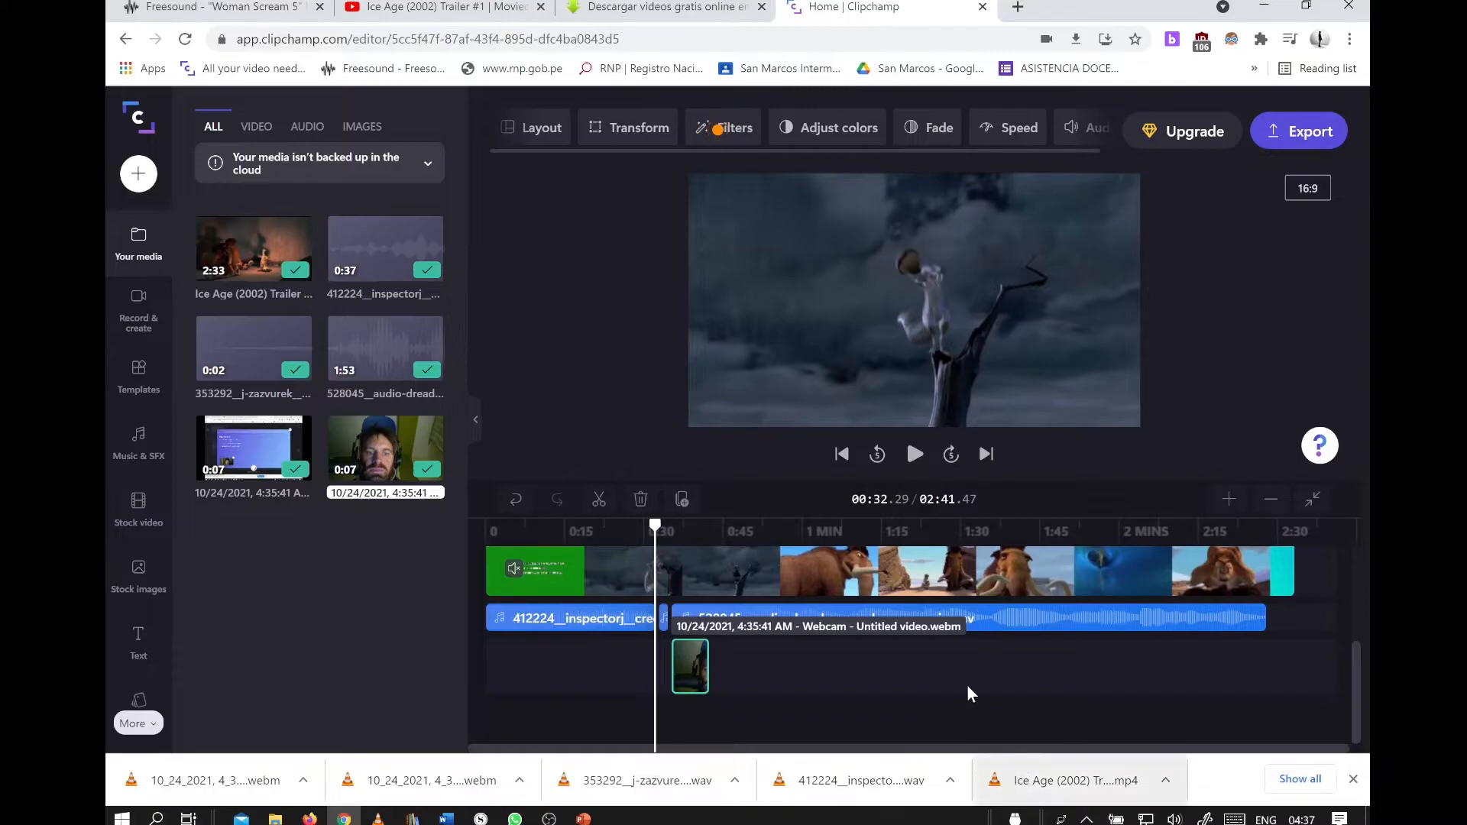
left_click(914, 454)
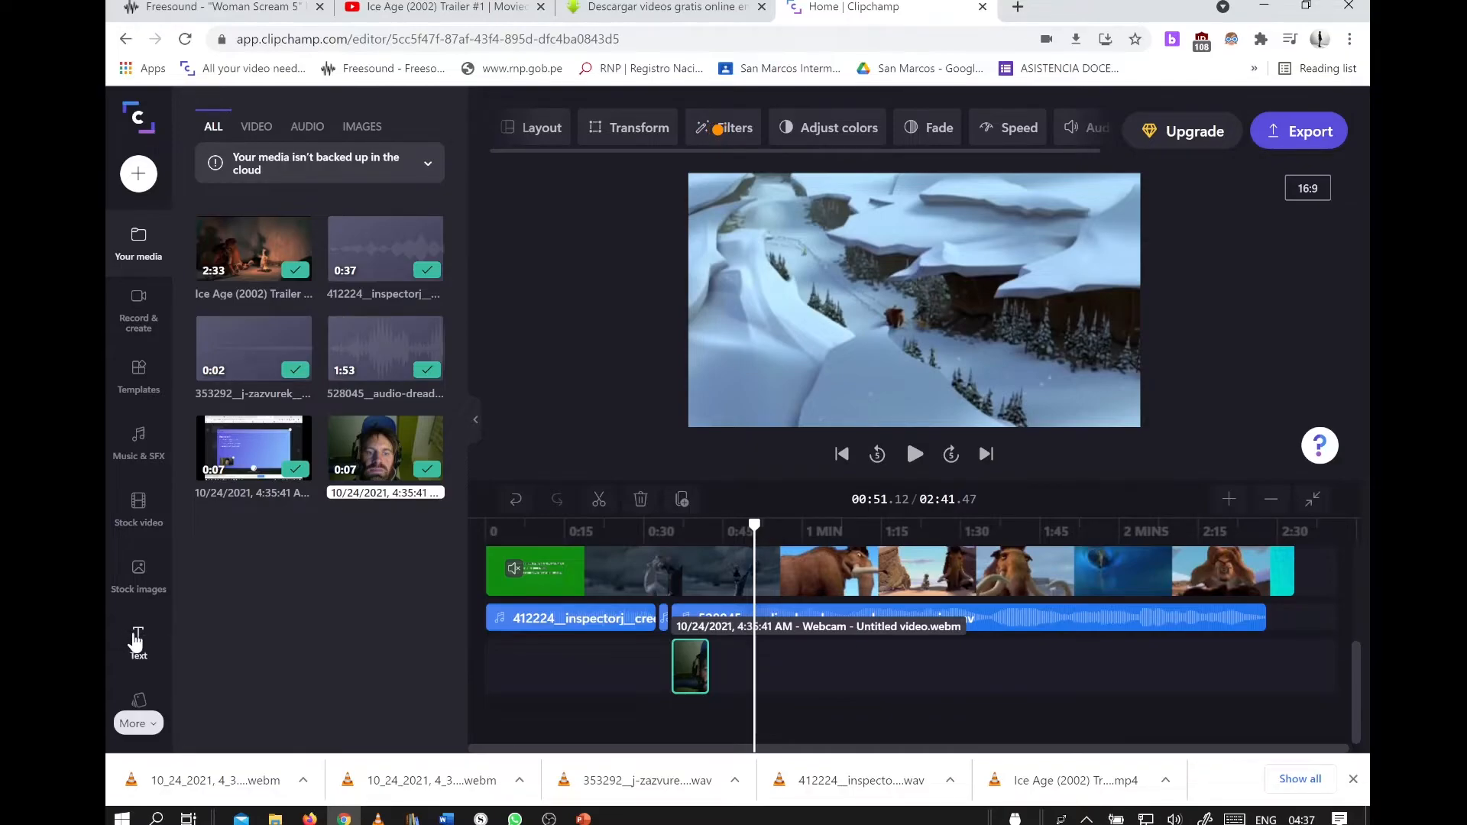
Step: Browse the Text title templates (Push through, Large heading, Typewriter) for a smoky style
left_click(138, 641)
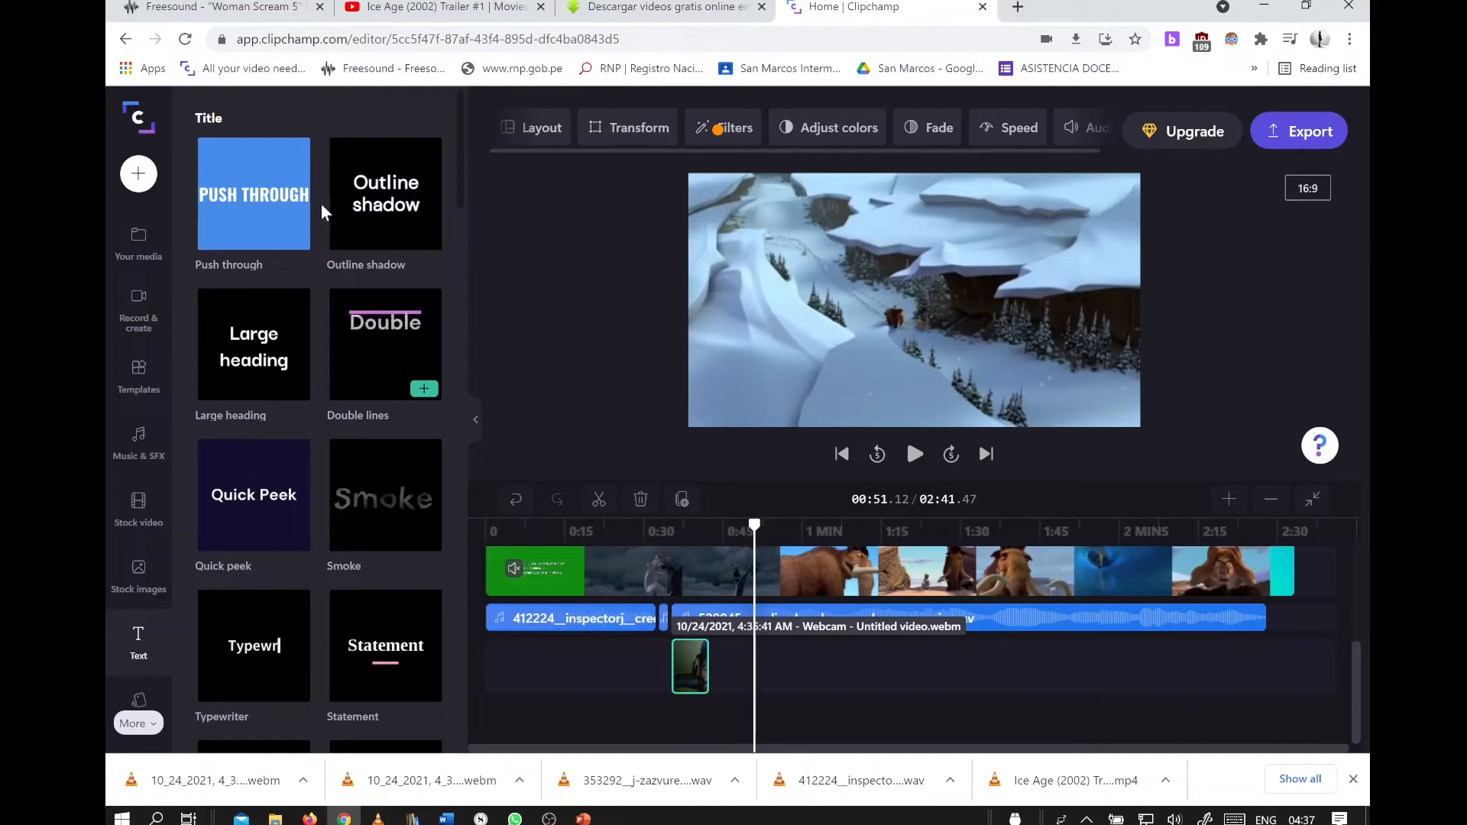
mouse_move(385, 494)
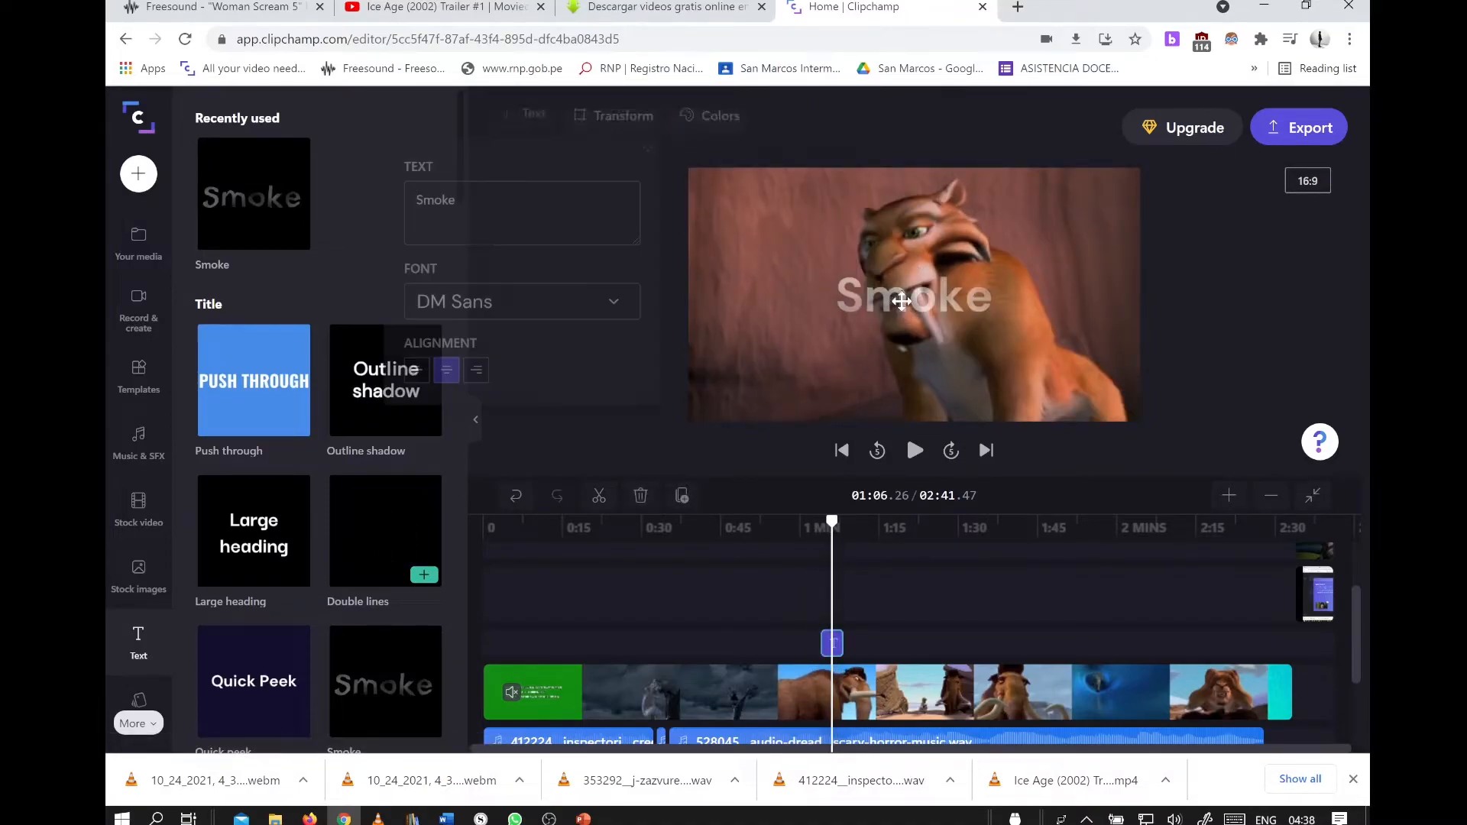
Step: Reword the Smoke title to 'Death is coming...' and choose a new font for it
left_click(913, 295)
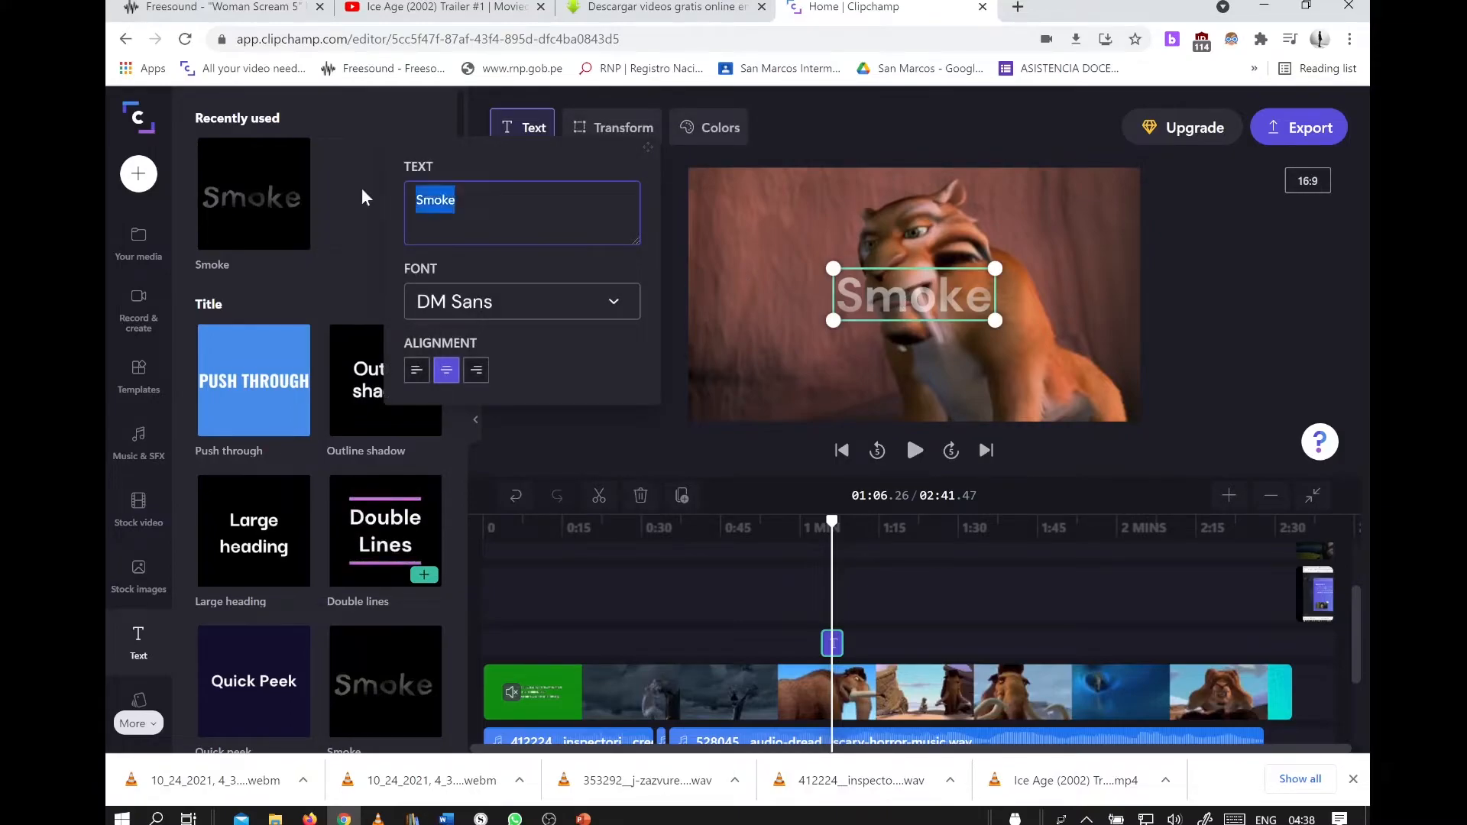
type("Death is coming...")
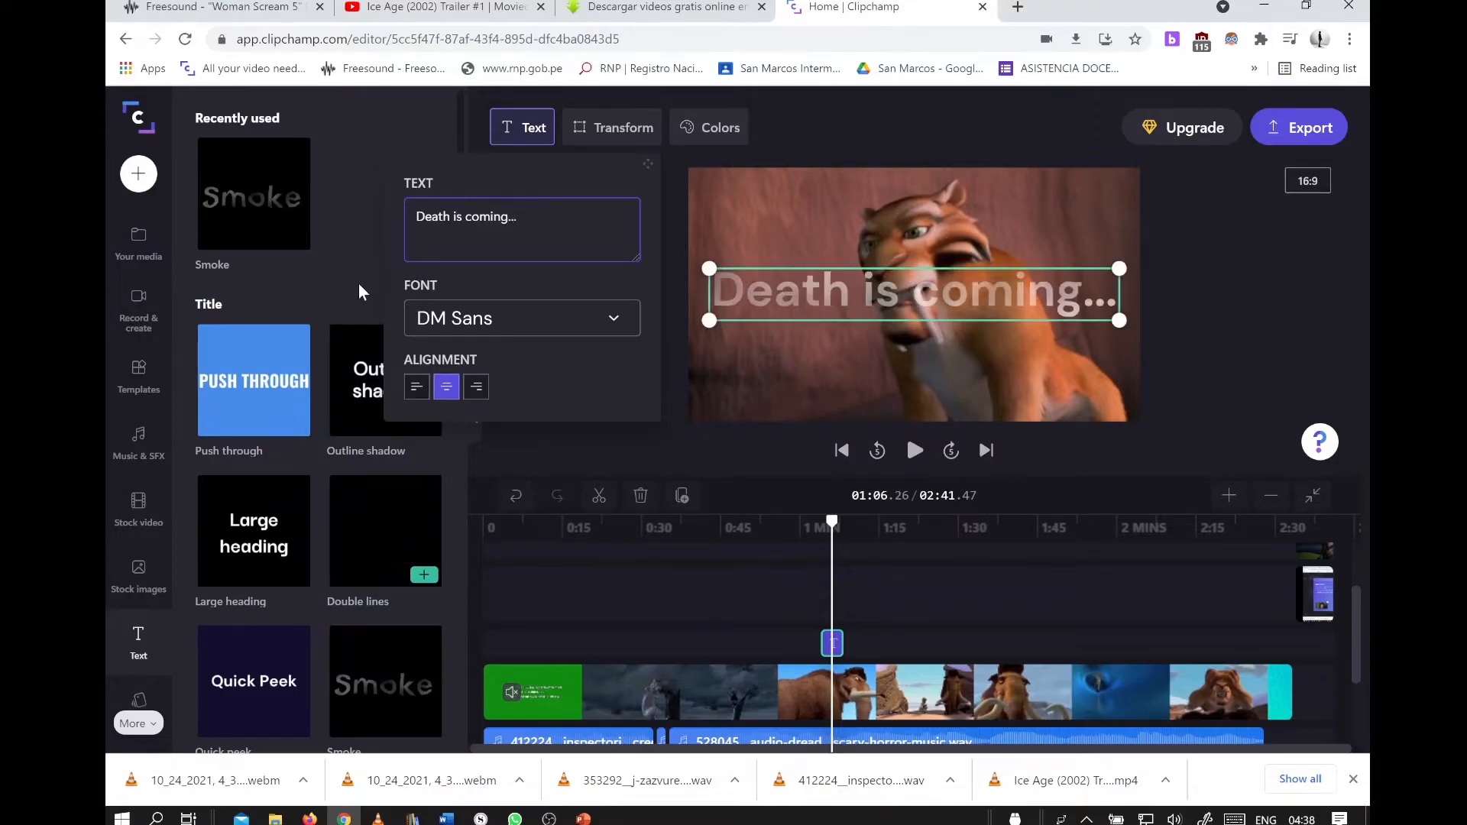
left_click(521, 318)
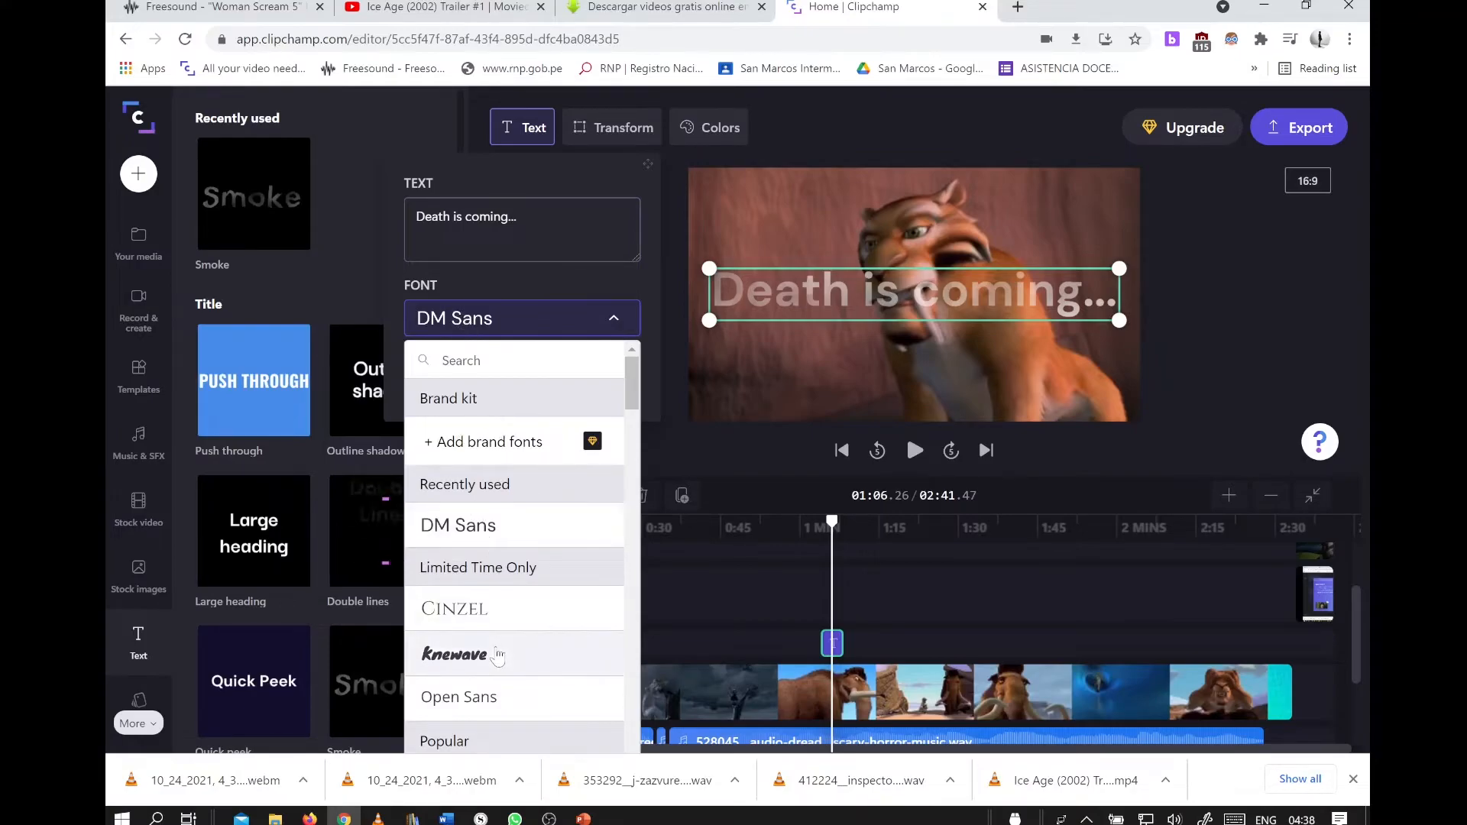
left_click(456, 654)
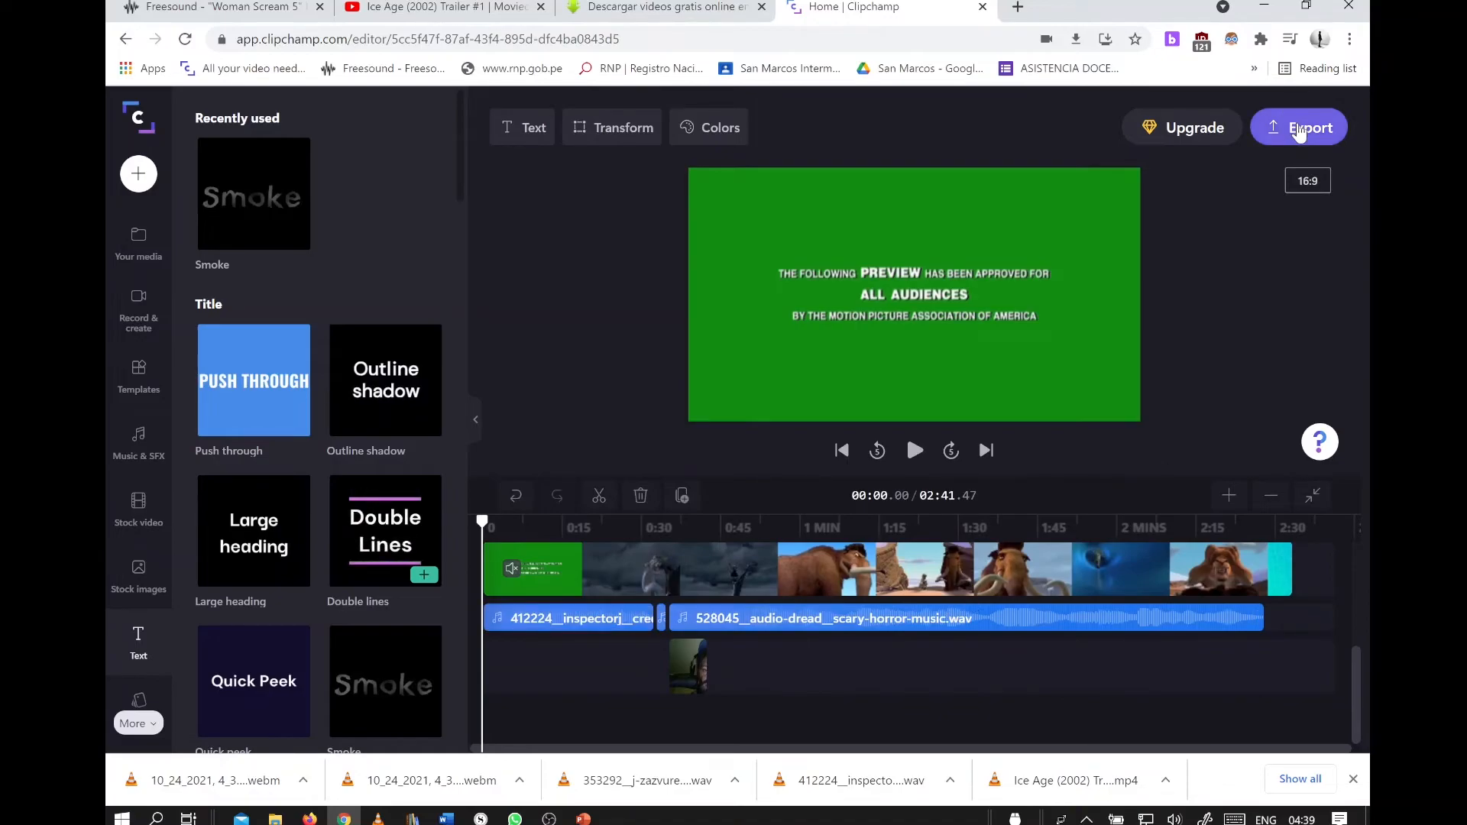
Step: Name the export 'Ice Age Horror Film', keep 480p Video, and start rendering
left_click(1298, 127)
type("Ice Age Horror F")
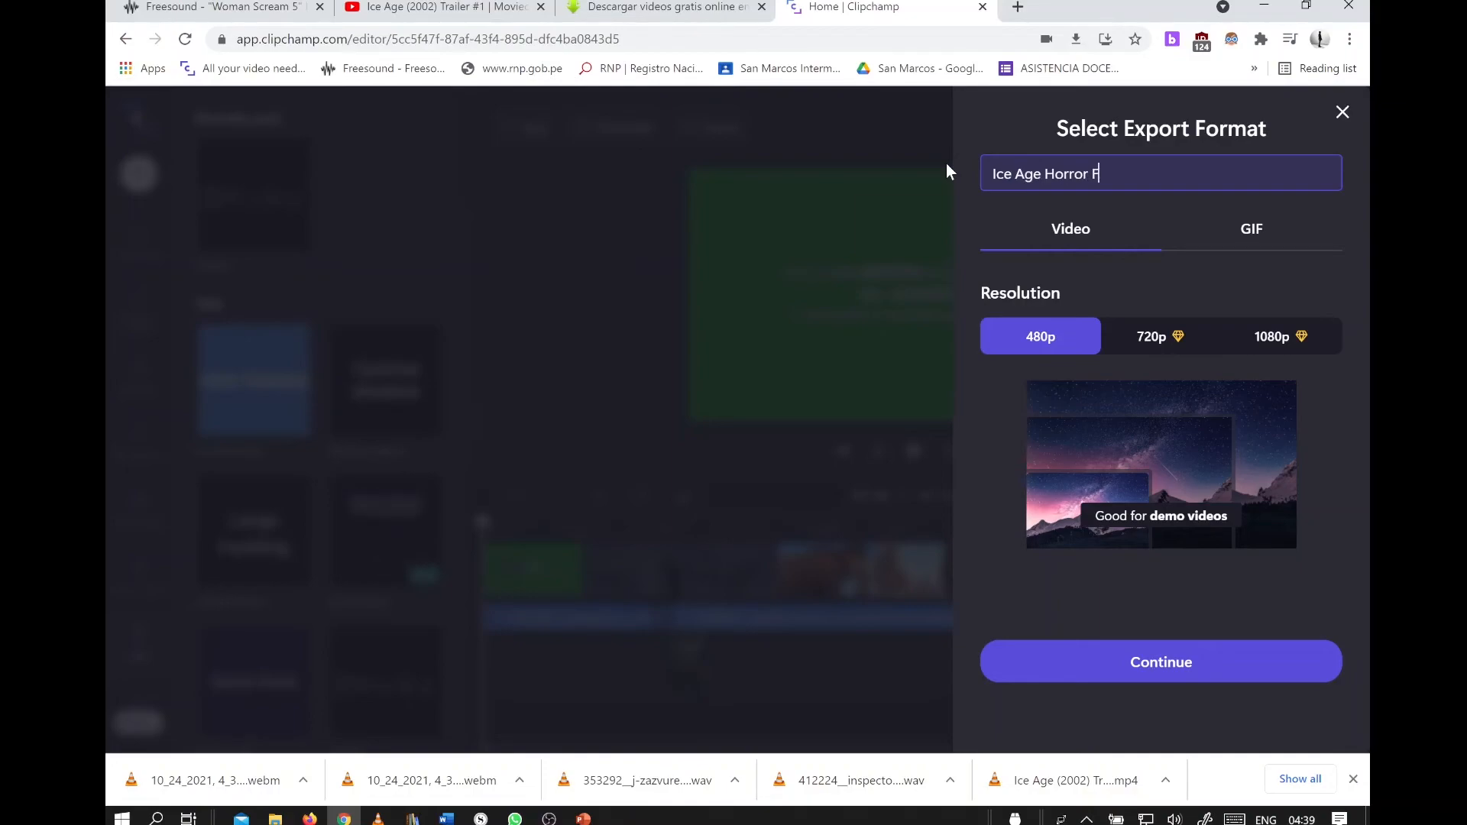
type("Ilm")
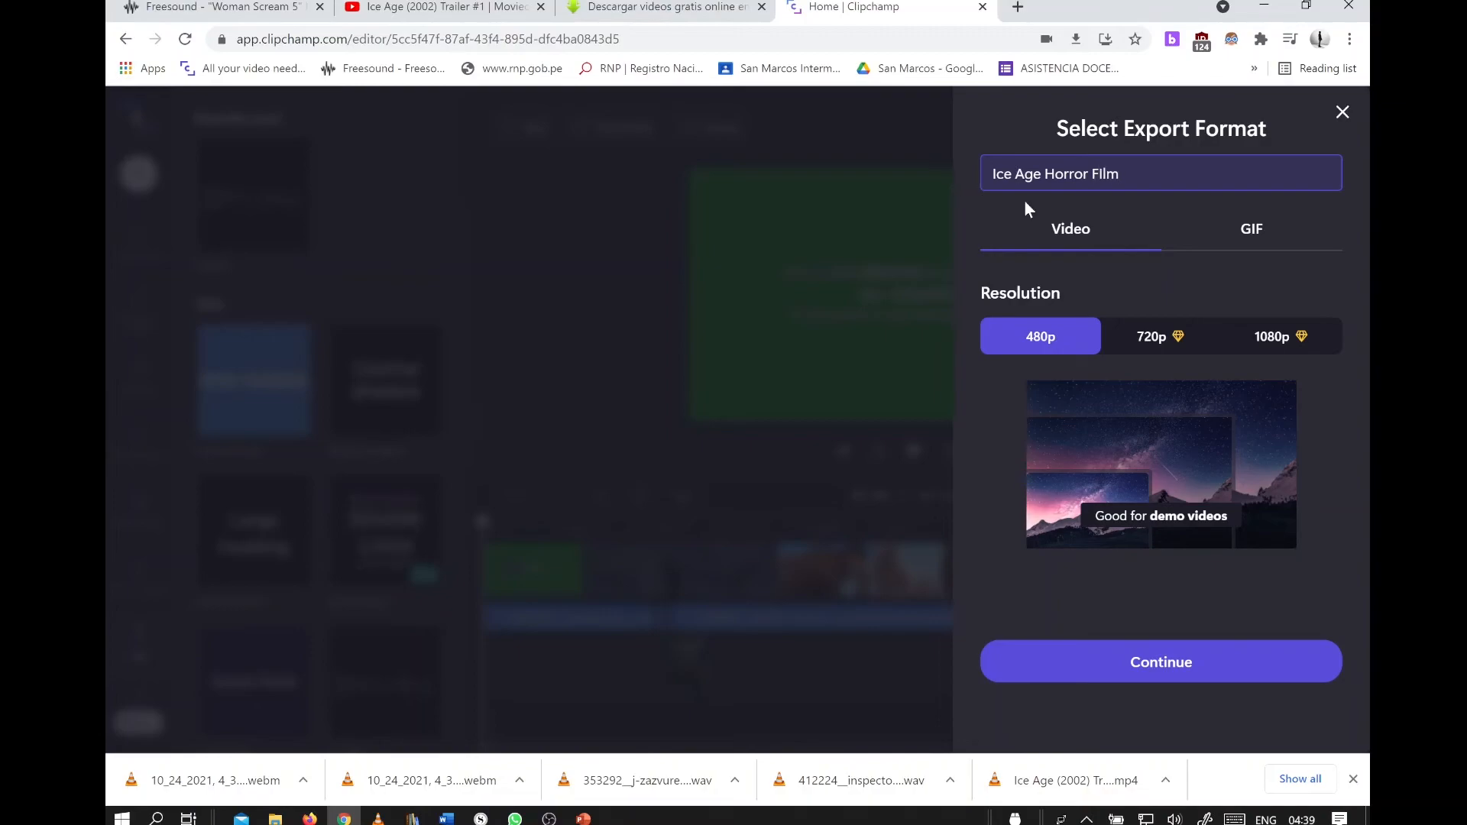
key("Backspace")
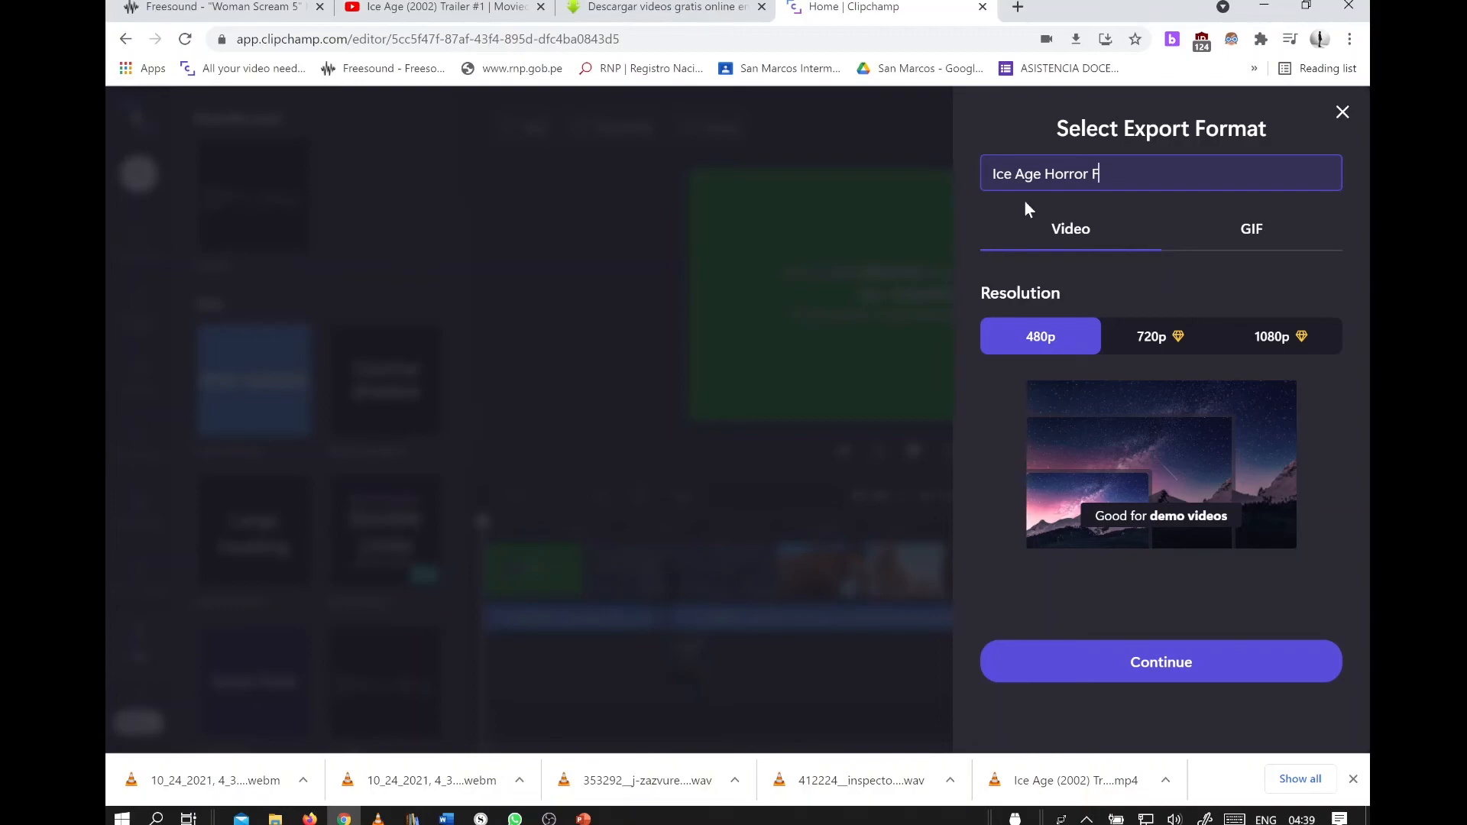
type("ilm")
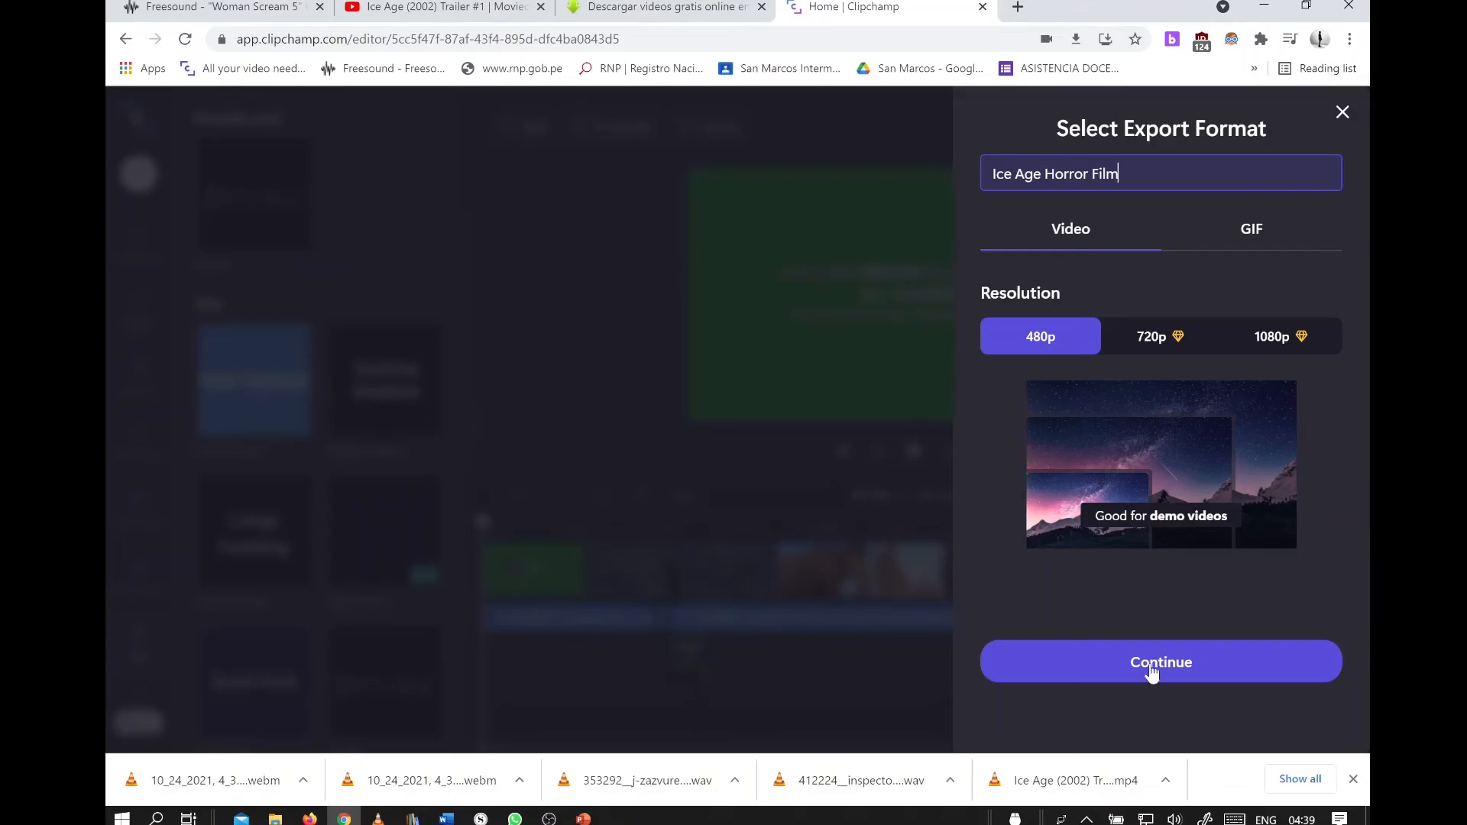
left_click(1160, 662)
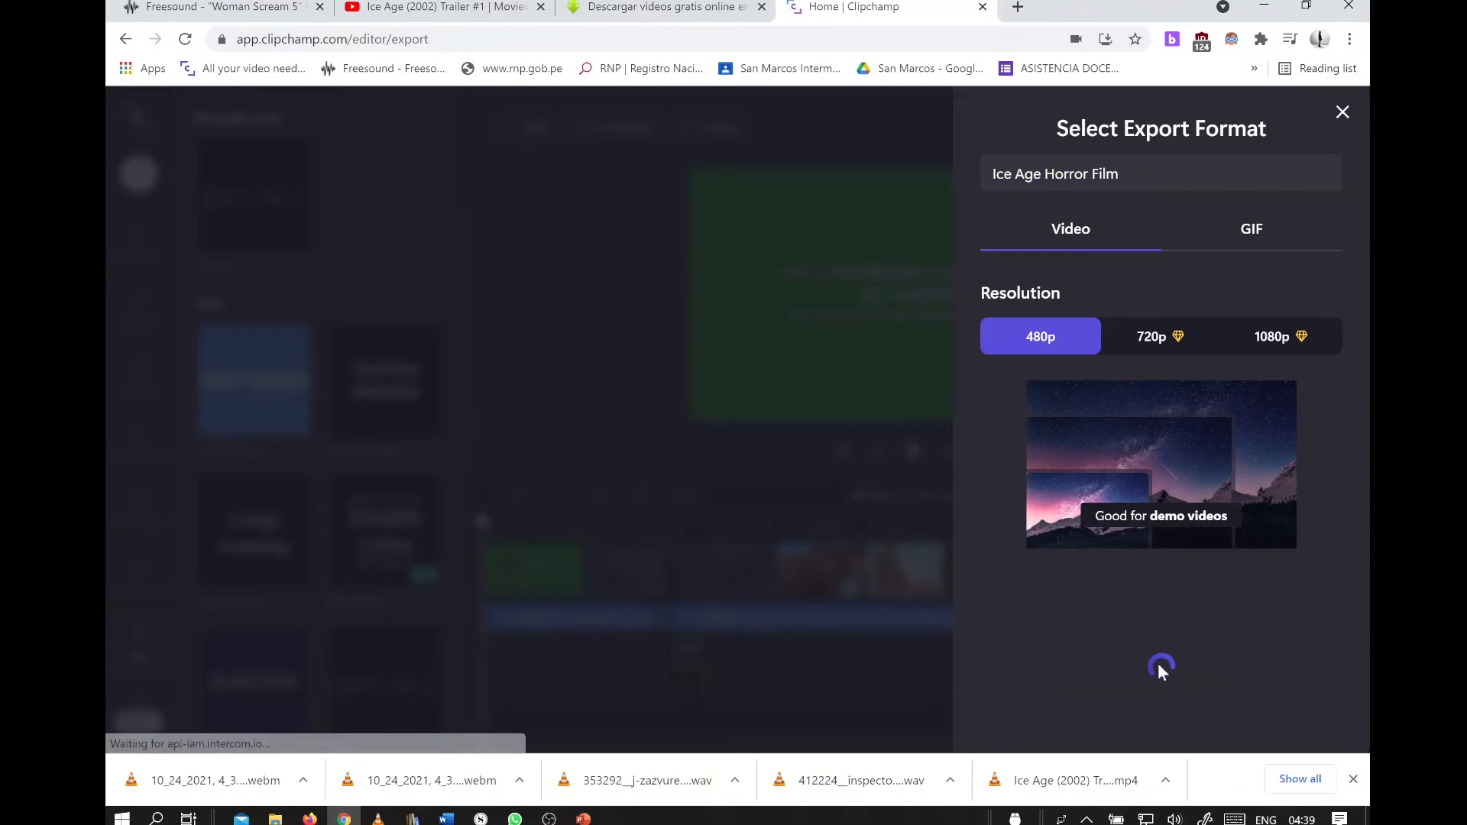
Step: Let the 2:41 export finish and create a shareable video link
left_click(1039, 337)
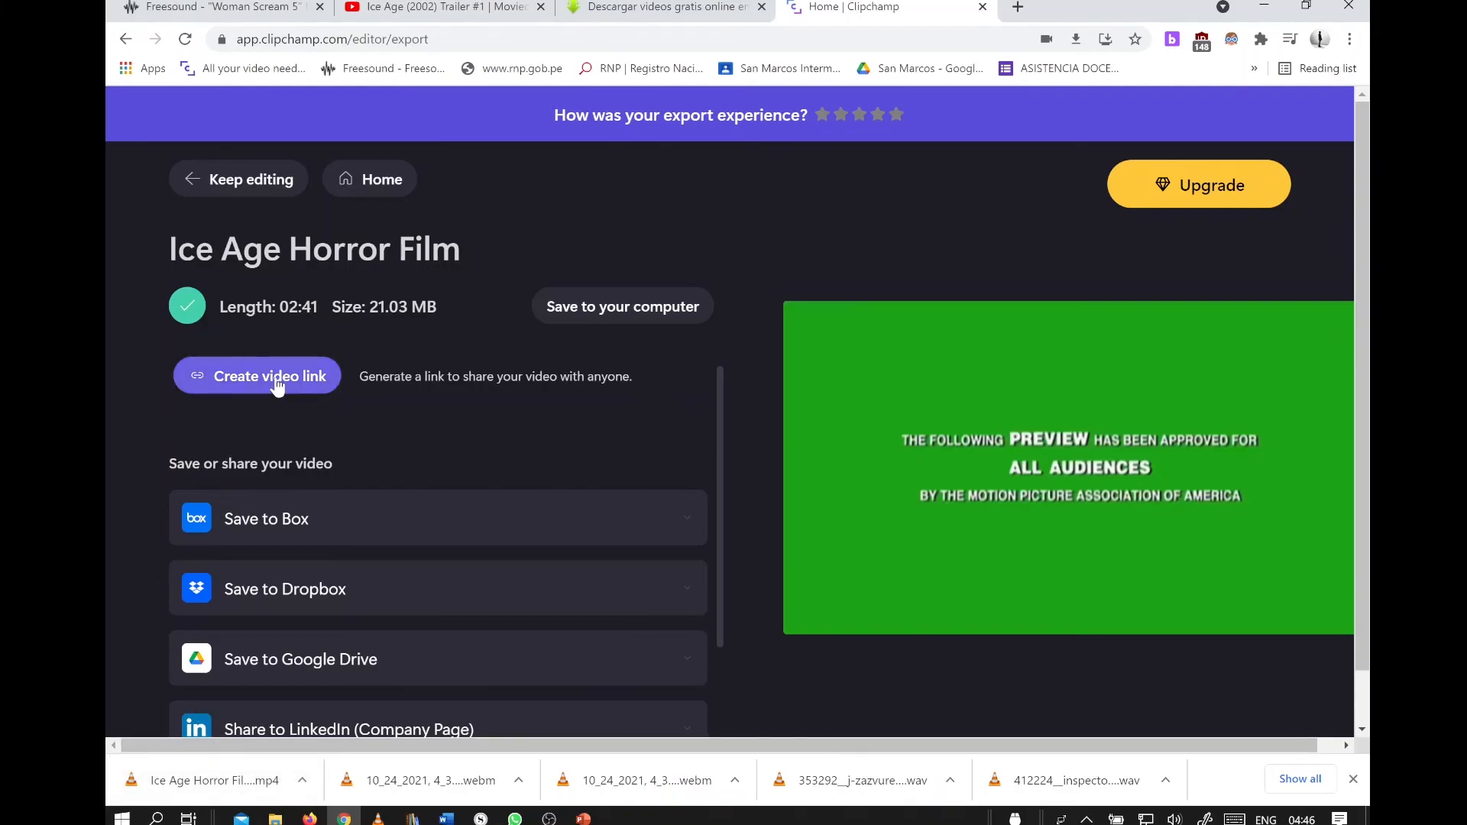
left_click(257, 376)
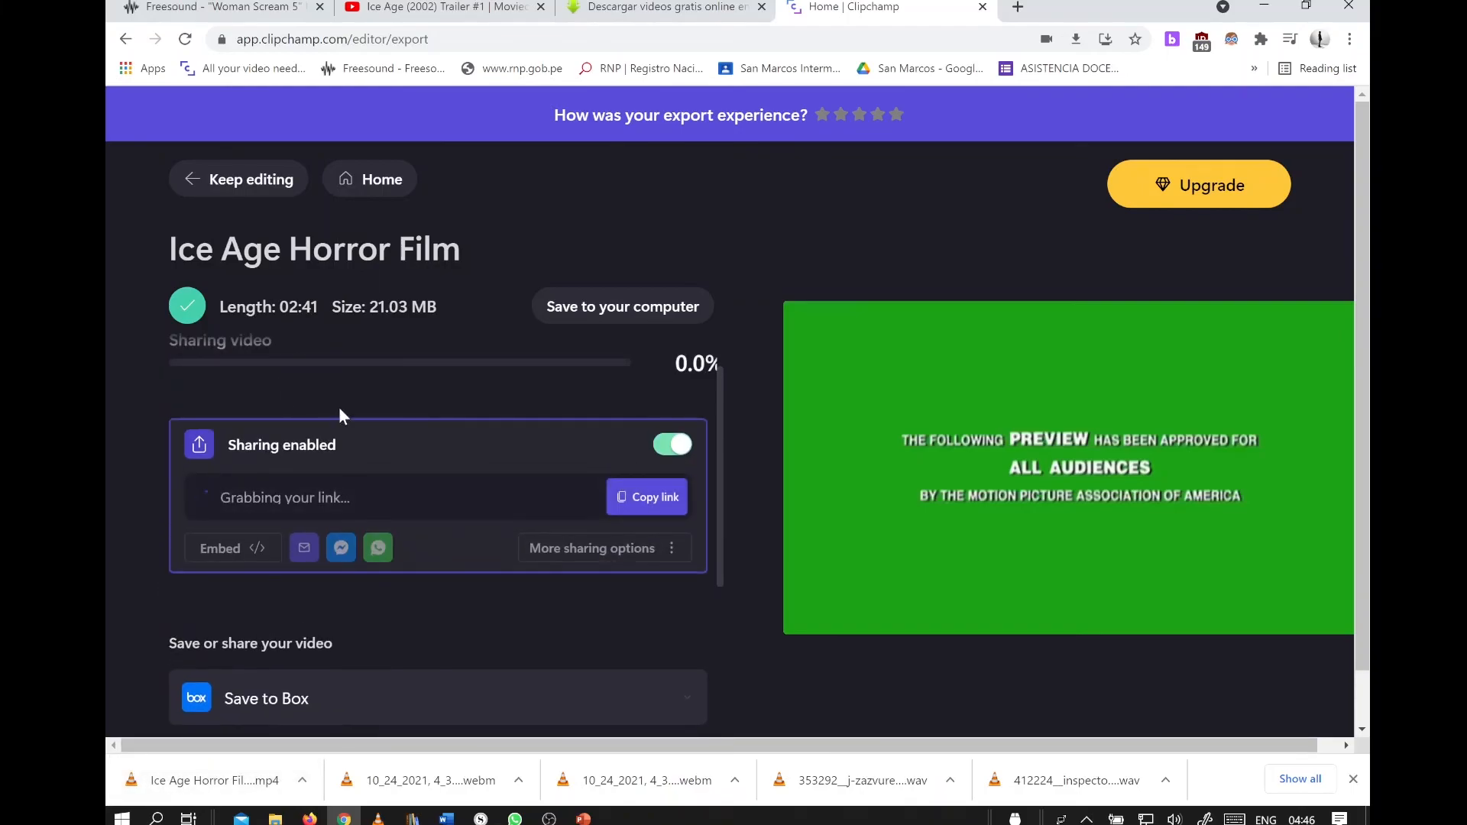